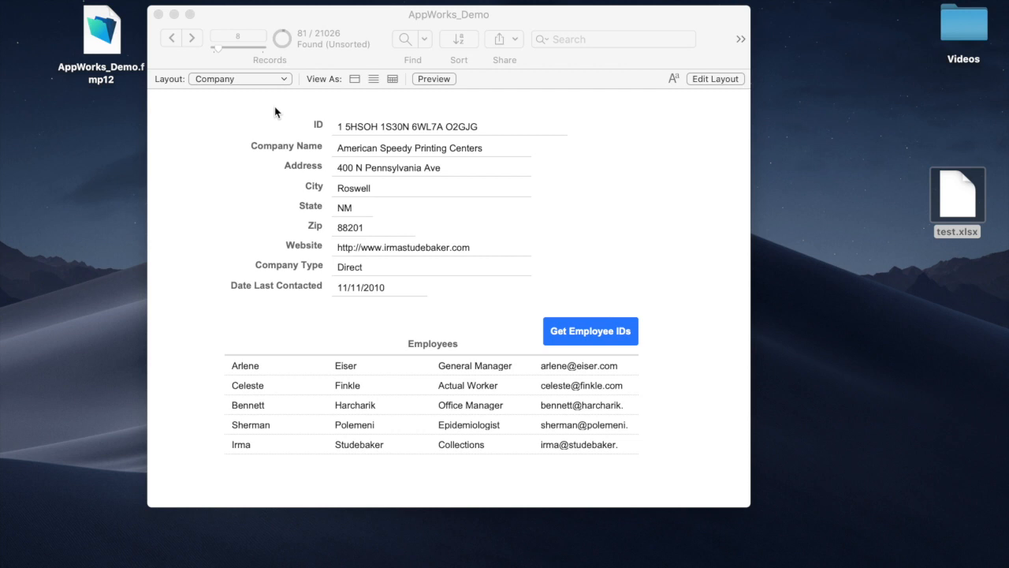
mouse_move(254, 161)
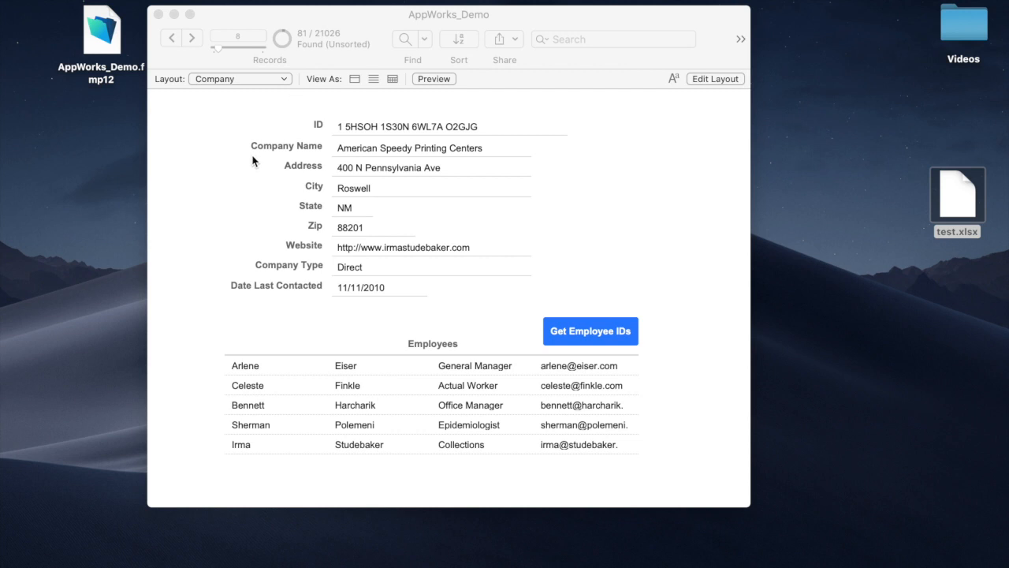
mouse_move(366, 397)
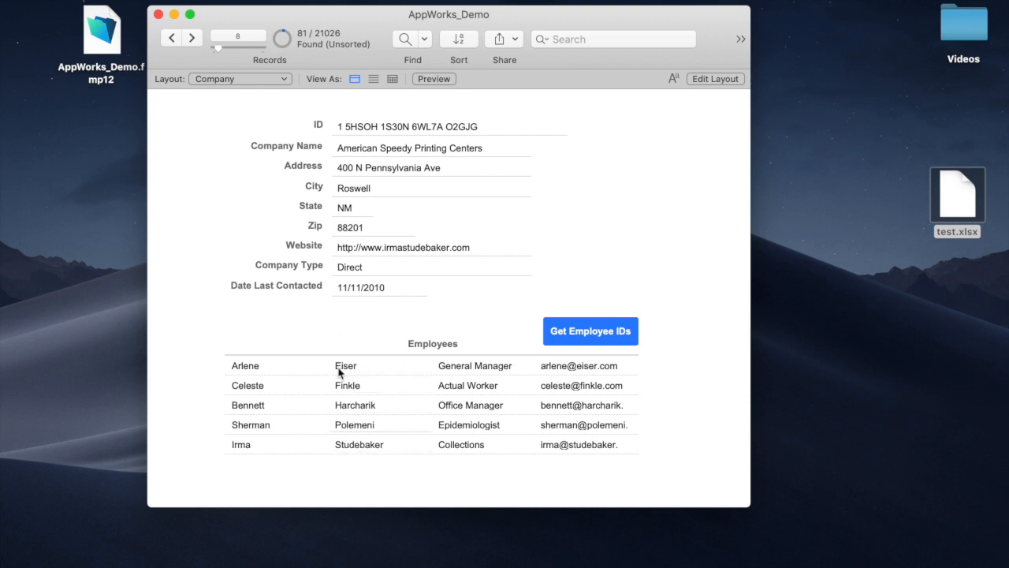
mouse_move(230, 17)
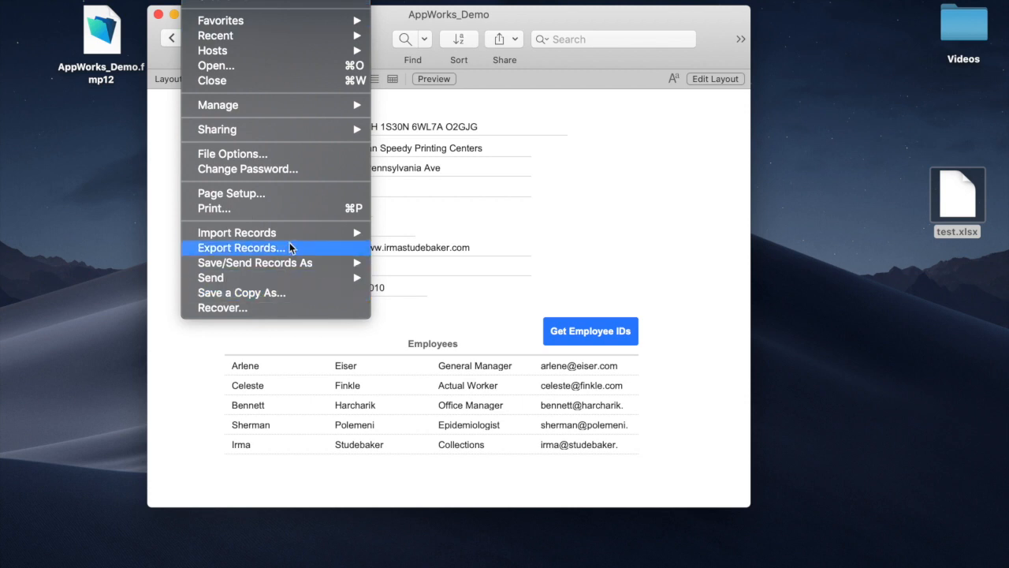
mouse_move(268, 253)
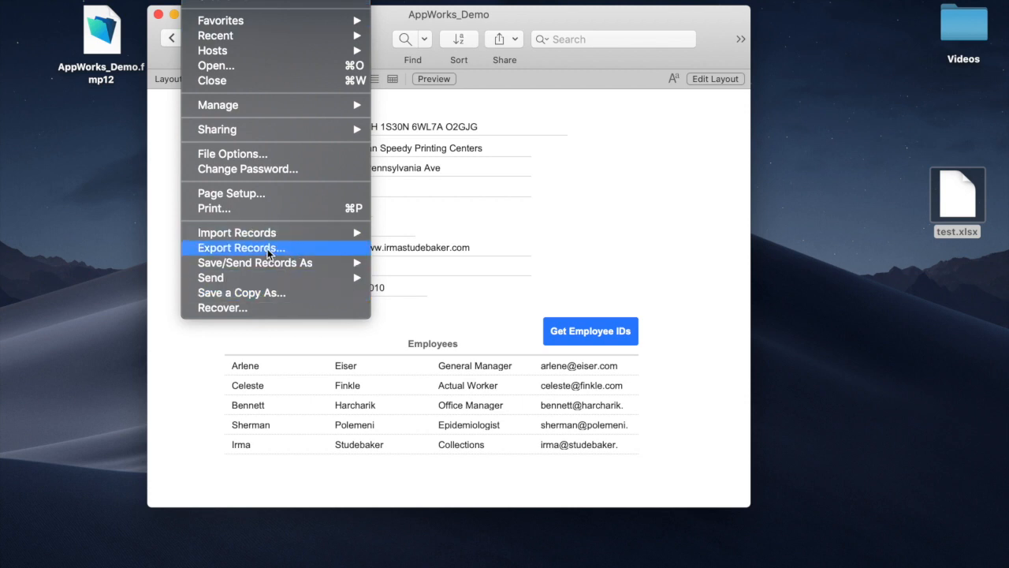
Step: Export records as test.xlsx on the Desktop, replacing the existing file
click(243, 248)
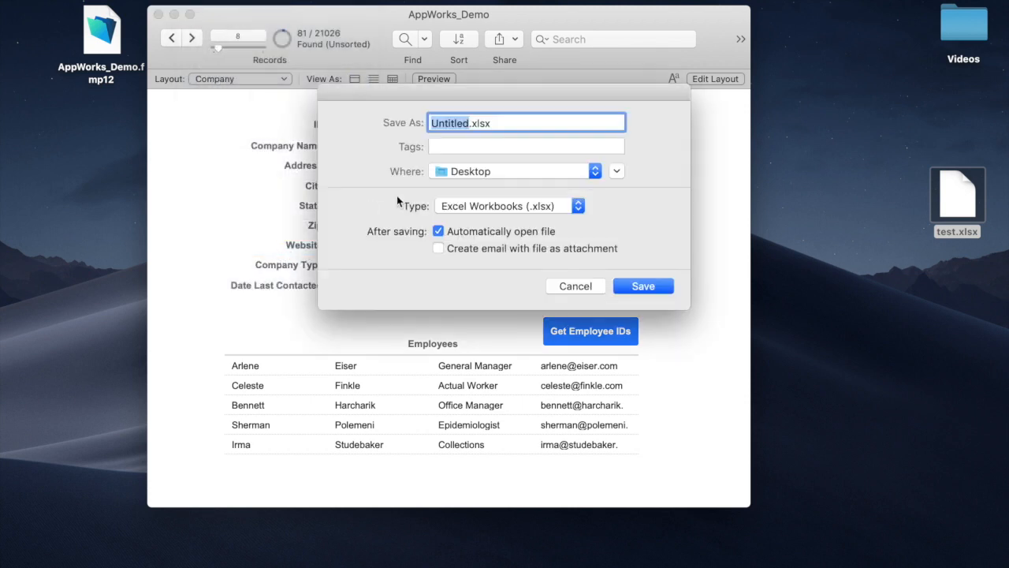
mouse_move(485, 142)
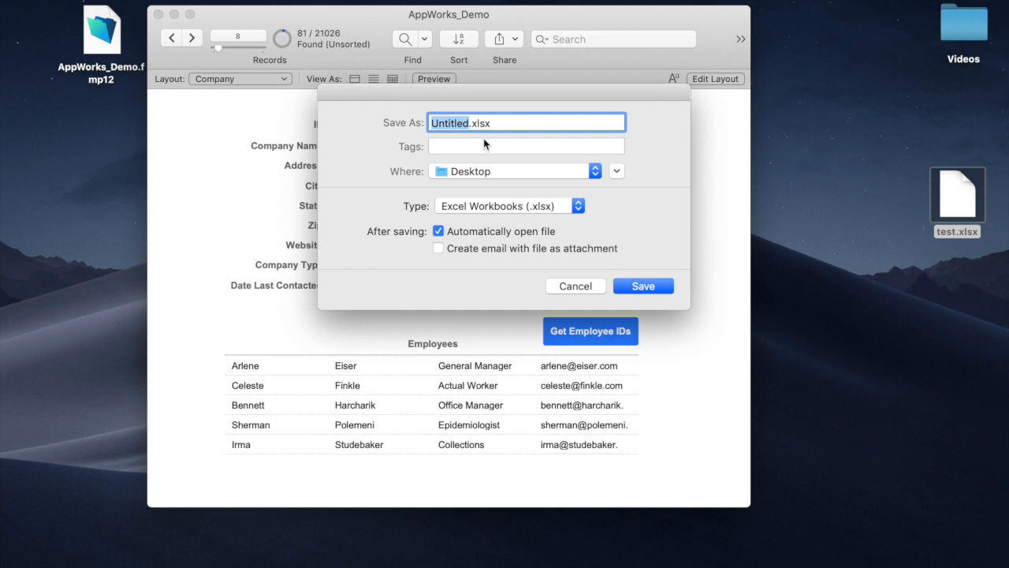
text(test)
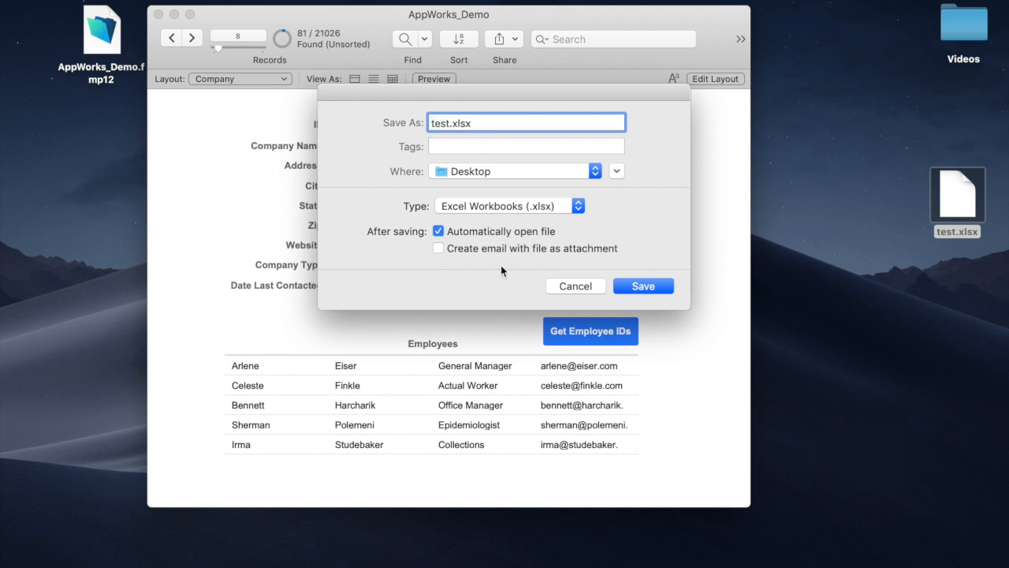
click(643, 285)
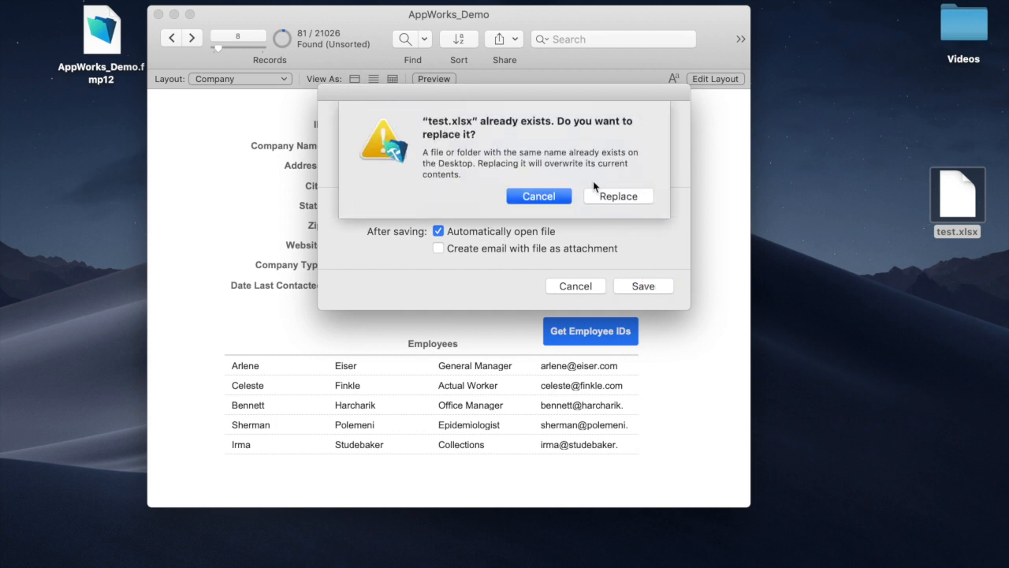
click(618, 195)
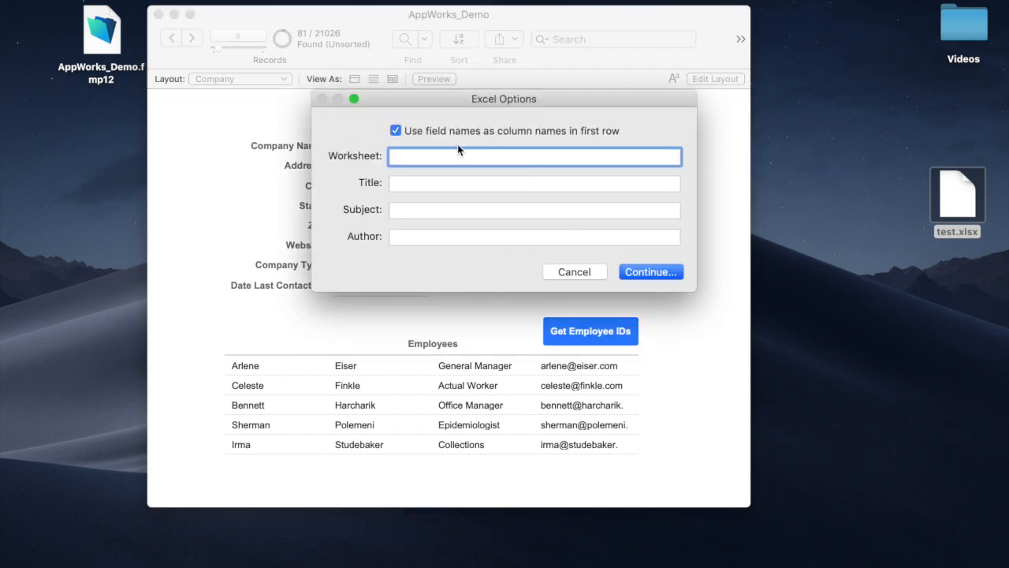
mouse_move(571, 142)
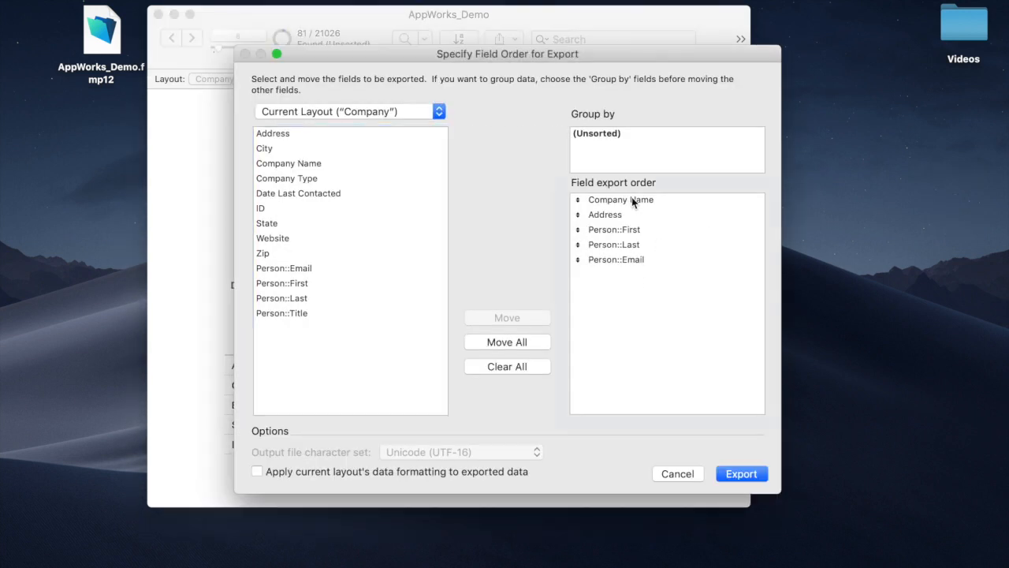
Step: Review the field export order, switch the source table to Person, and run the export
click(605, 215)
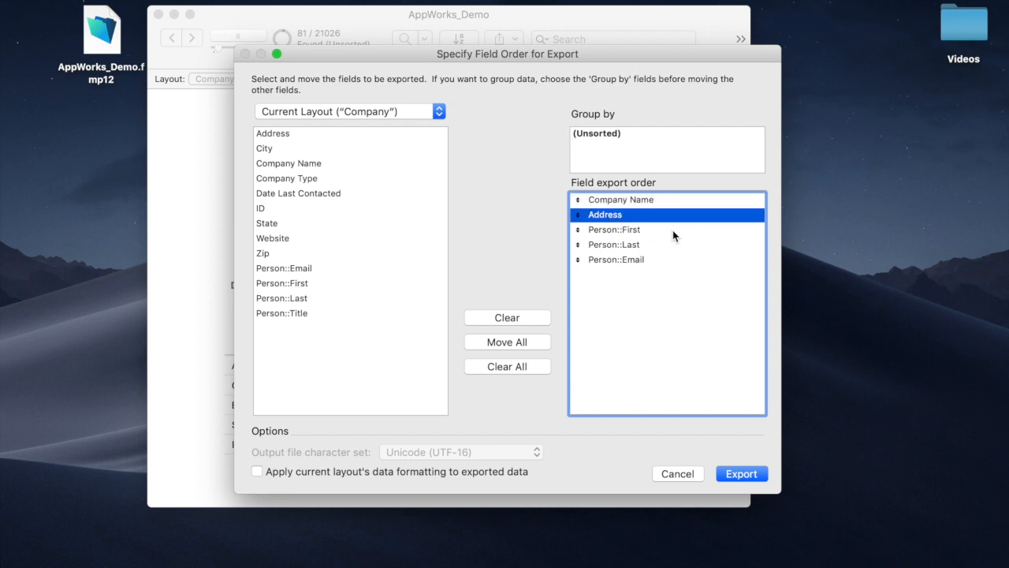
click(615, 230)
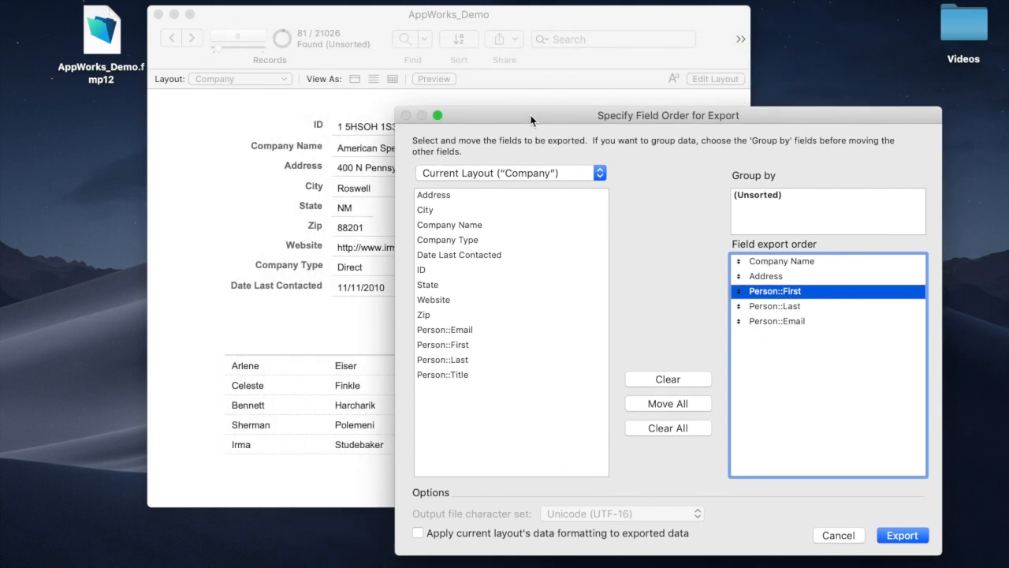
drag(533, 119, 338, 25)
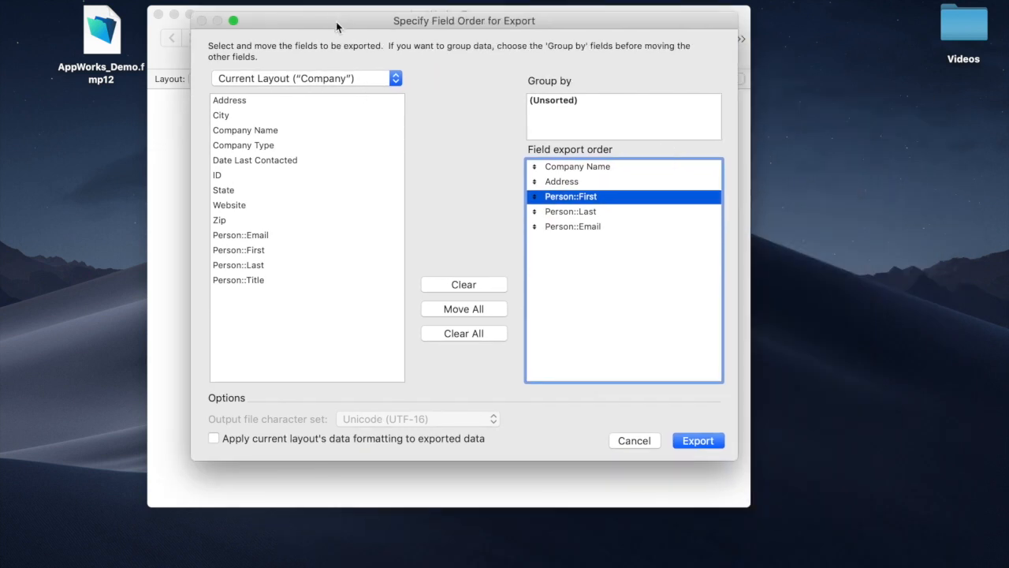
click(306, 77)
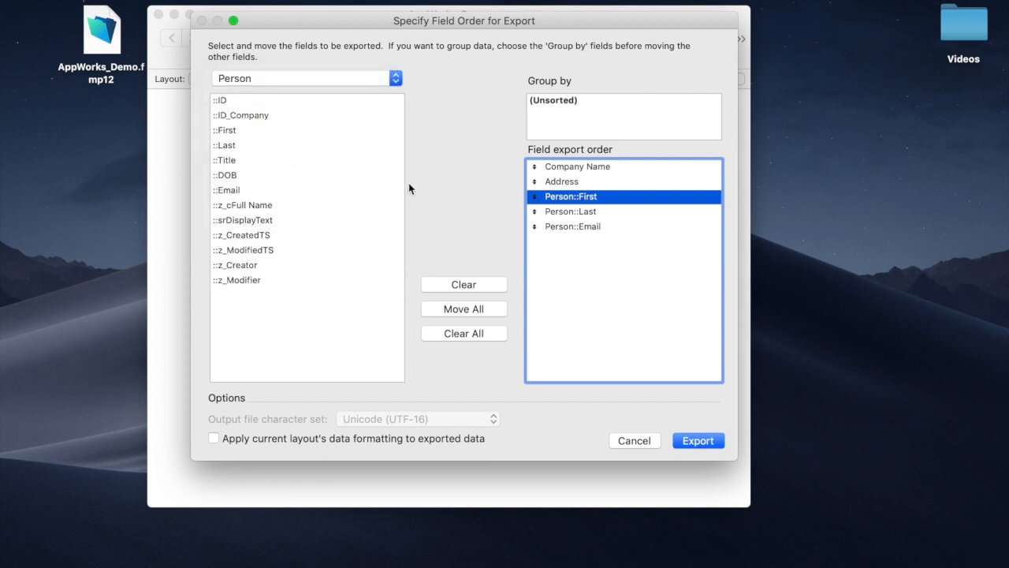
mouse_move(740, 242)
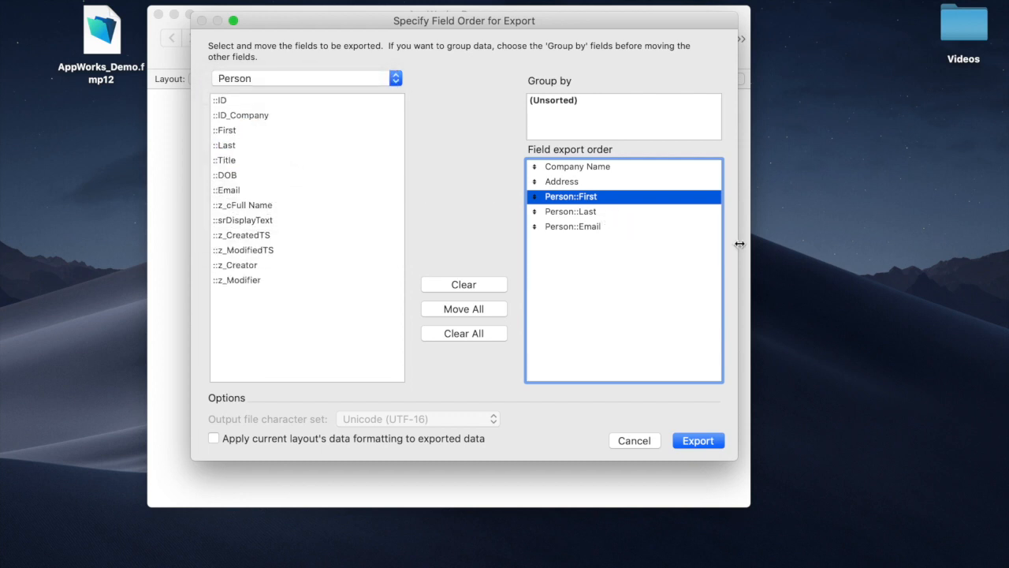
mouse_move(583, 224)
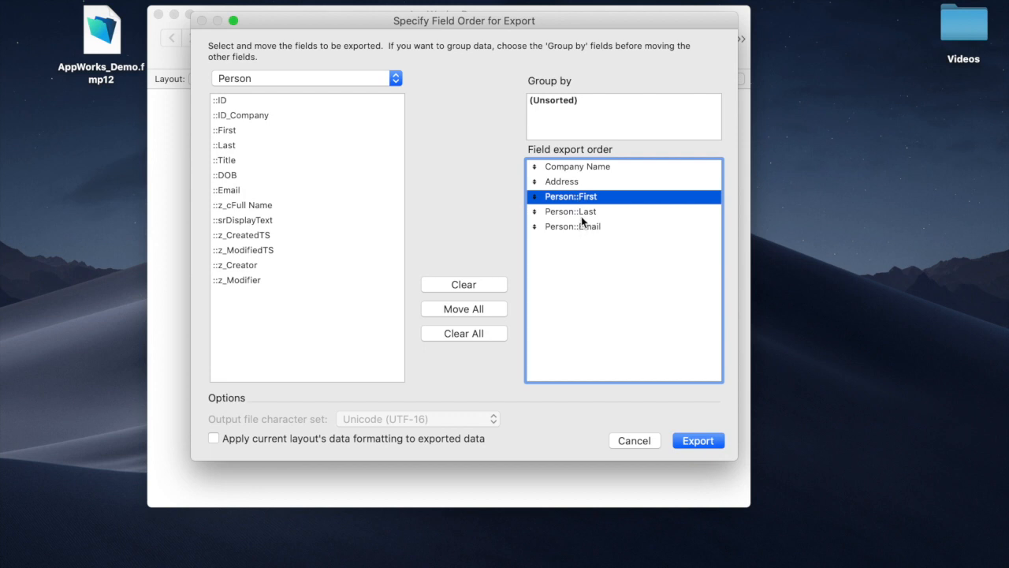
mouse_move(606, 227)
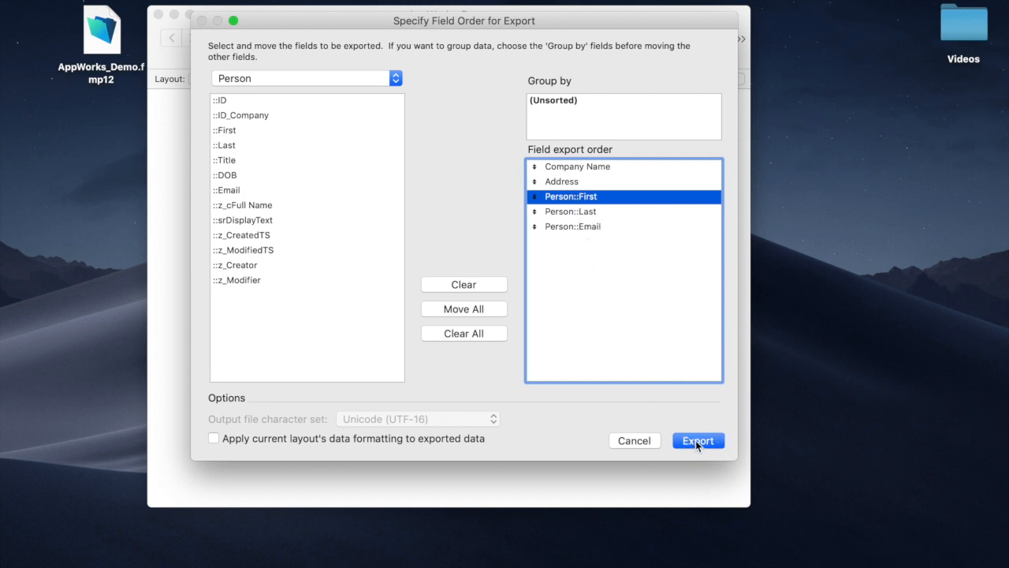
click(697, 440)
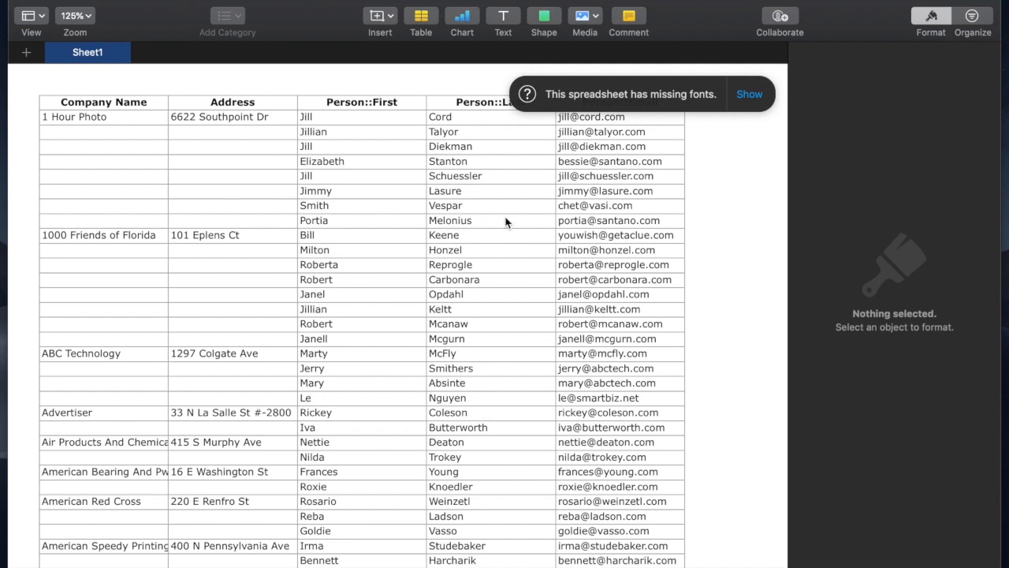
mouse_move(38, 101)
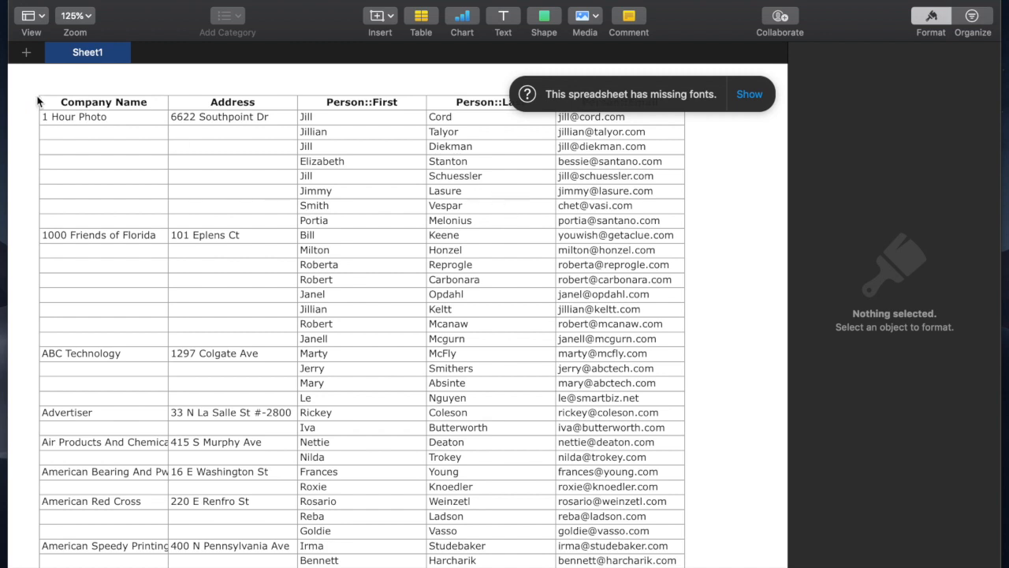
mouse_move(57, 115)
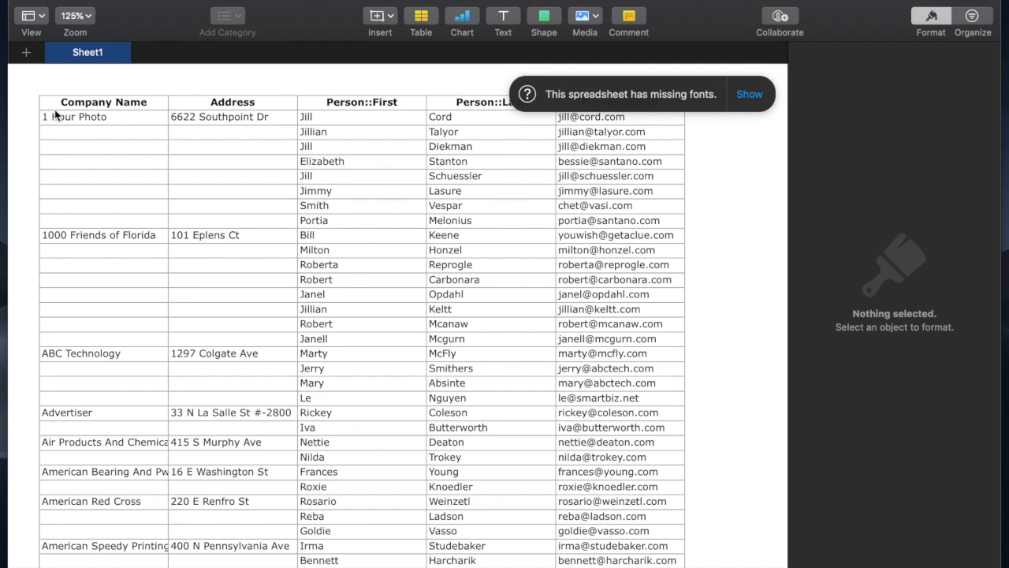
Step: Select the exported table and a data cell in Numbers to inspect the results
click(102, 117)
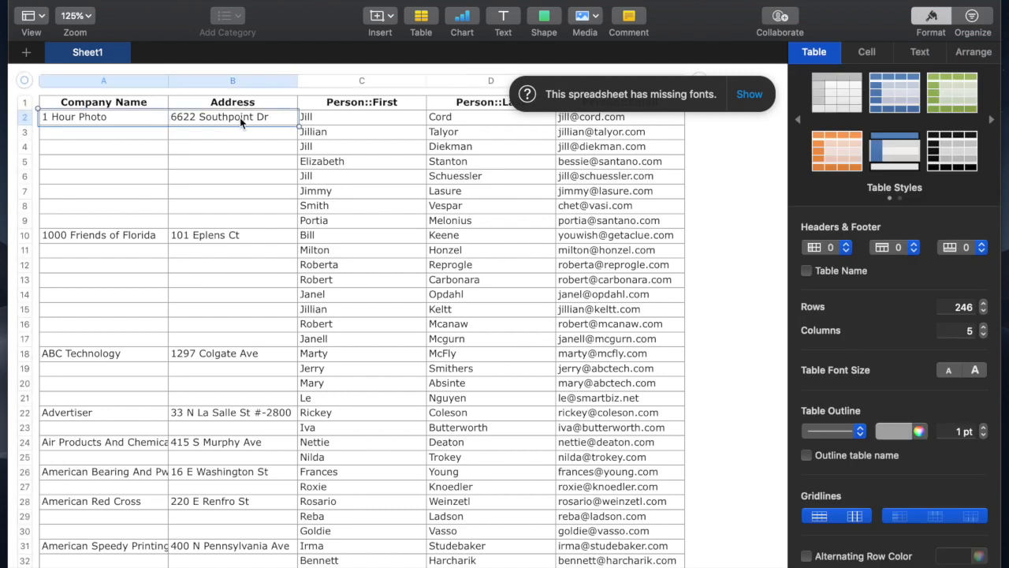
click(618, 235)
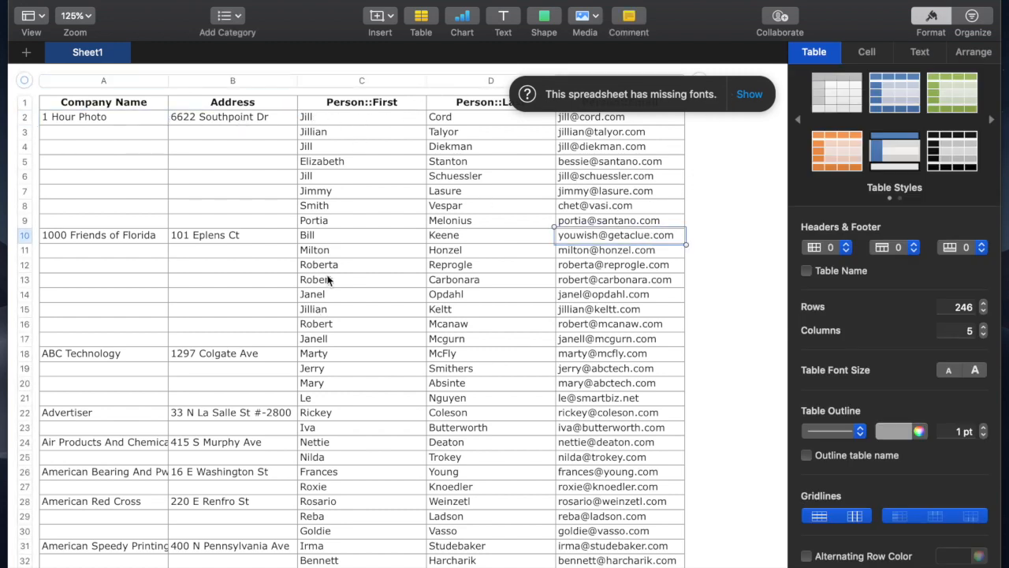
mouse_move(135, 246)
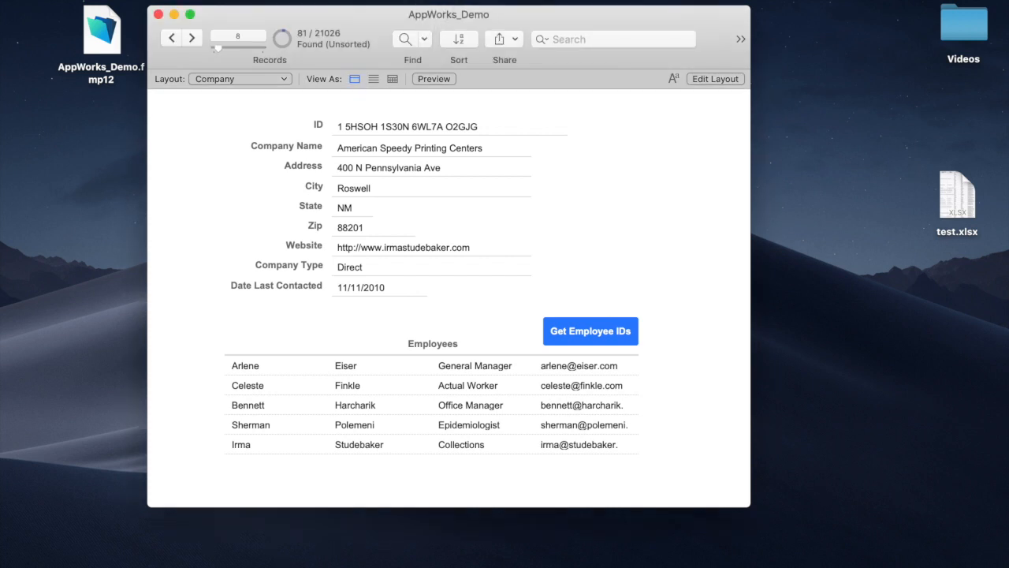
mouse_move(463, 7)
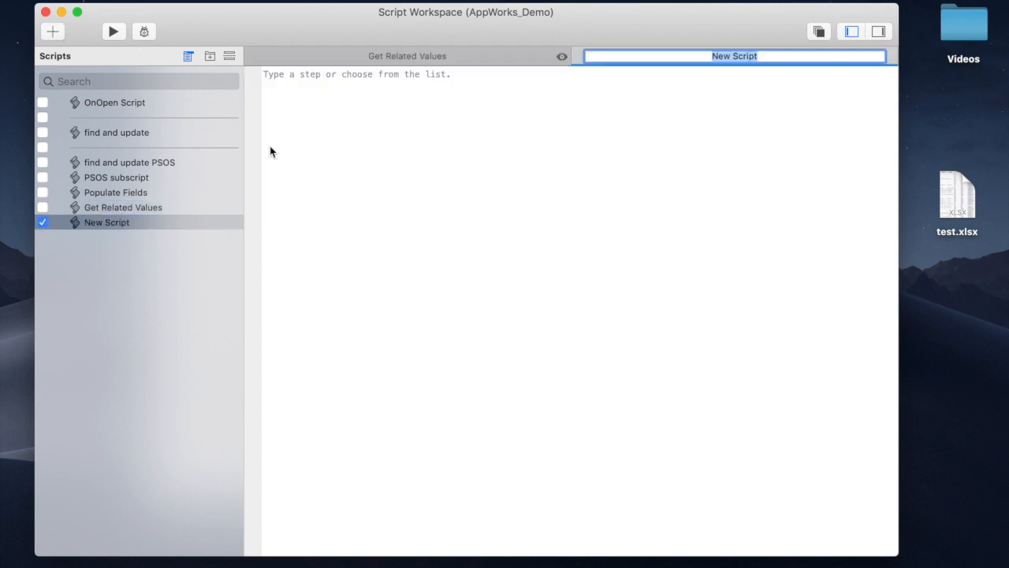
Step: Start naming the new script, typing 'Ex' for Export Companies
text(Export Companies)
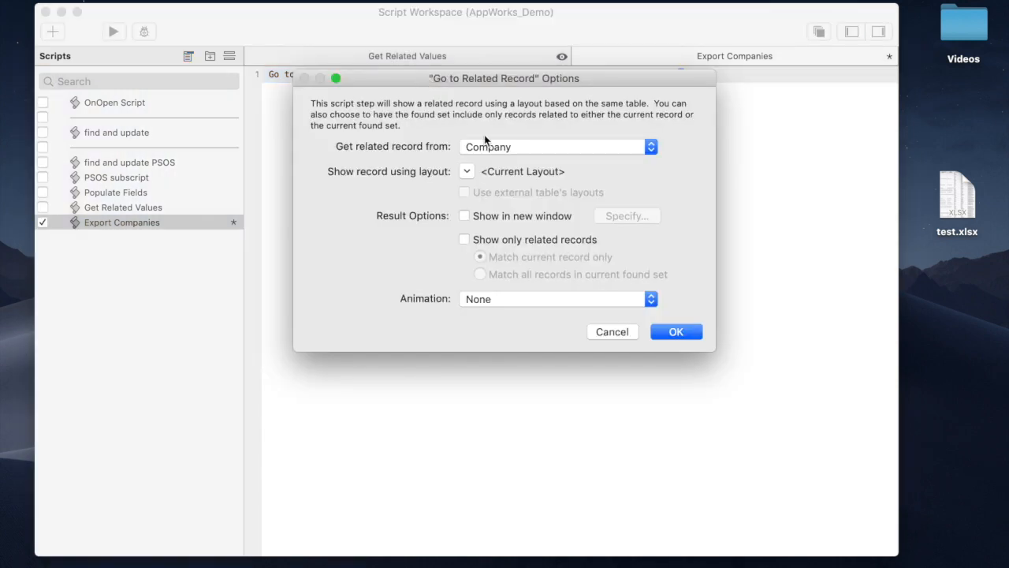
mouse_move(495, 147)
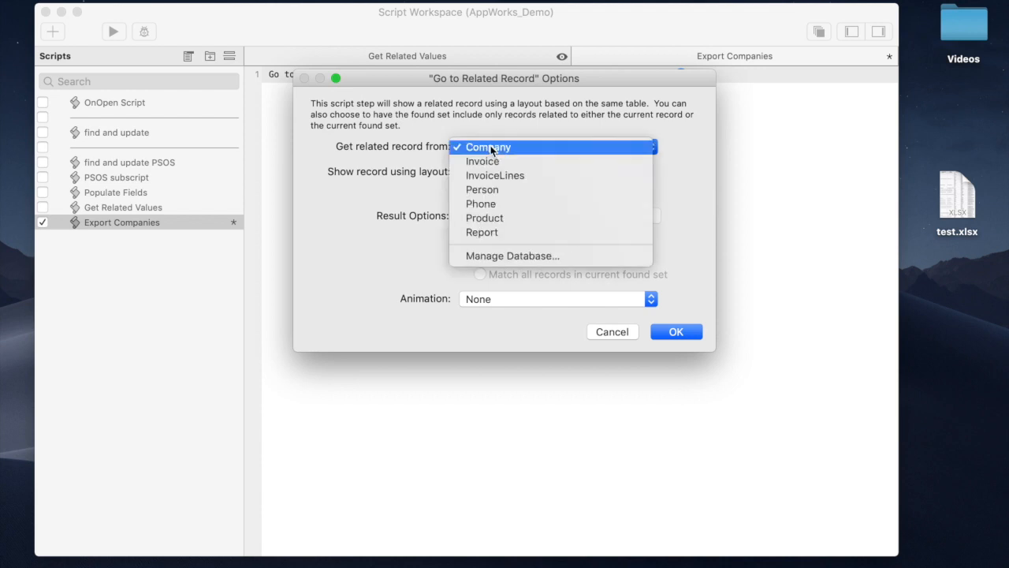
mouse_move(482, 189)
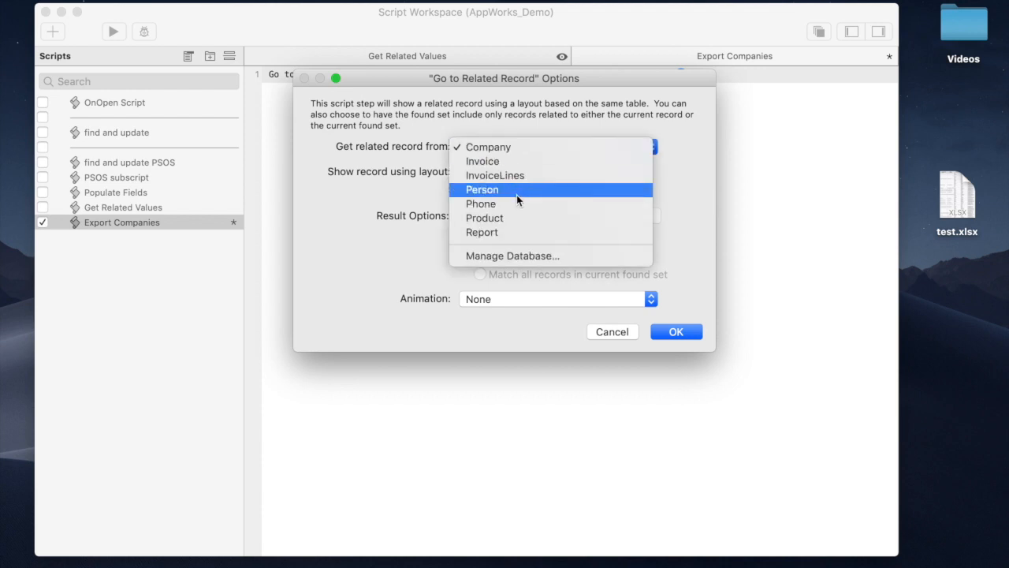
Step: Set Go to Related Record to Person table, Person layout, related only, matching all found-set records
click(483, 189)
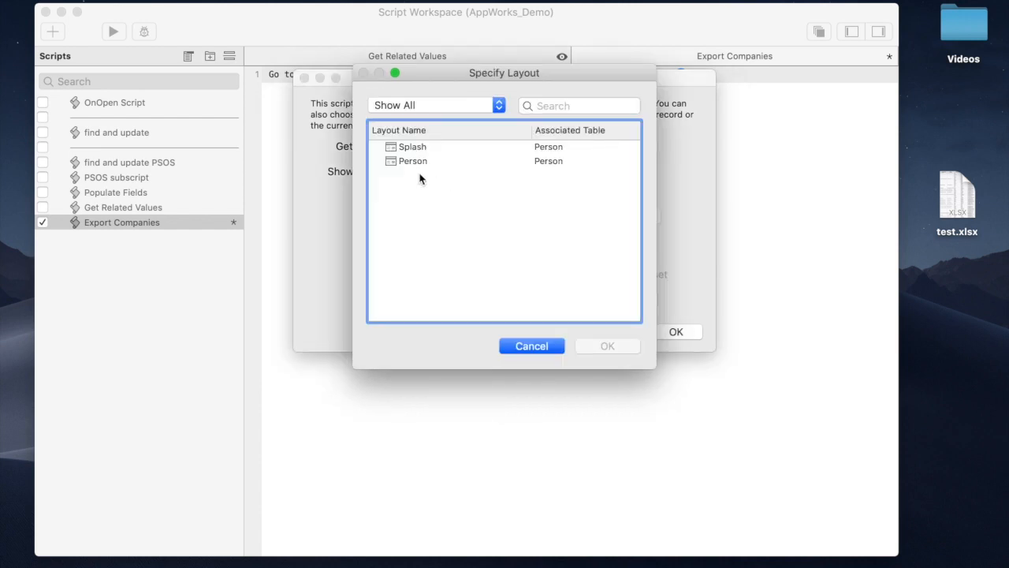
double_click(413, 160)
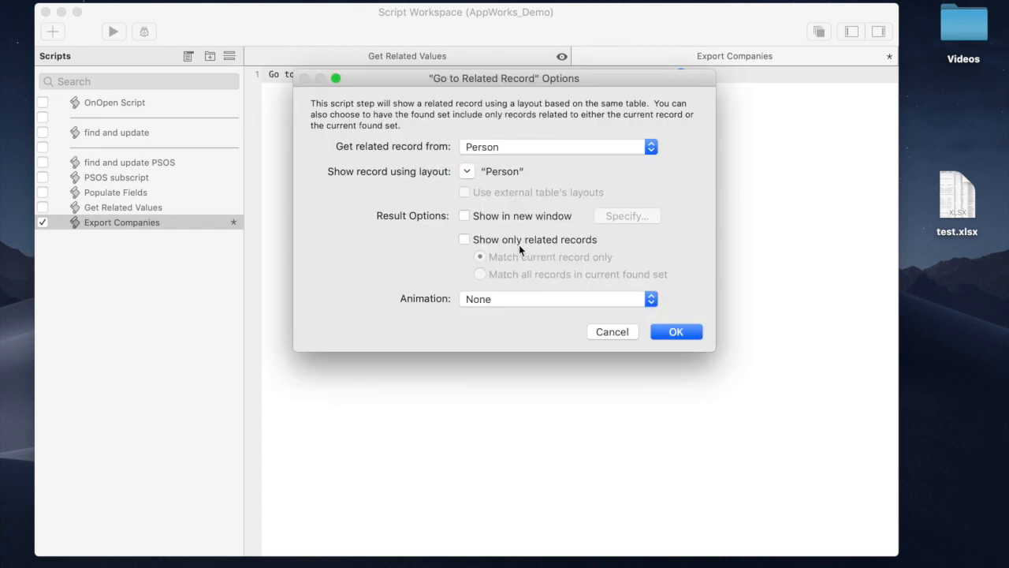
click(464, 239)
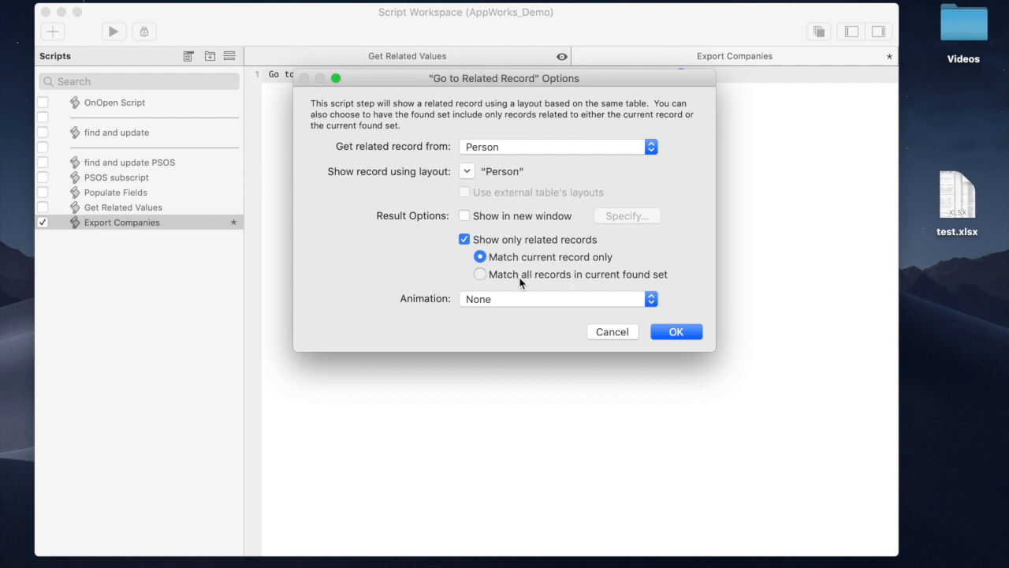
click(479, 274)
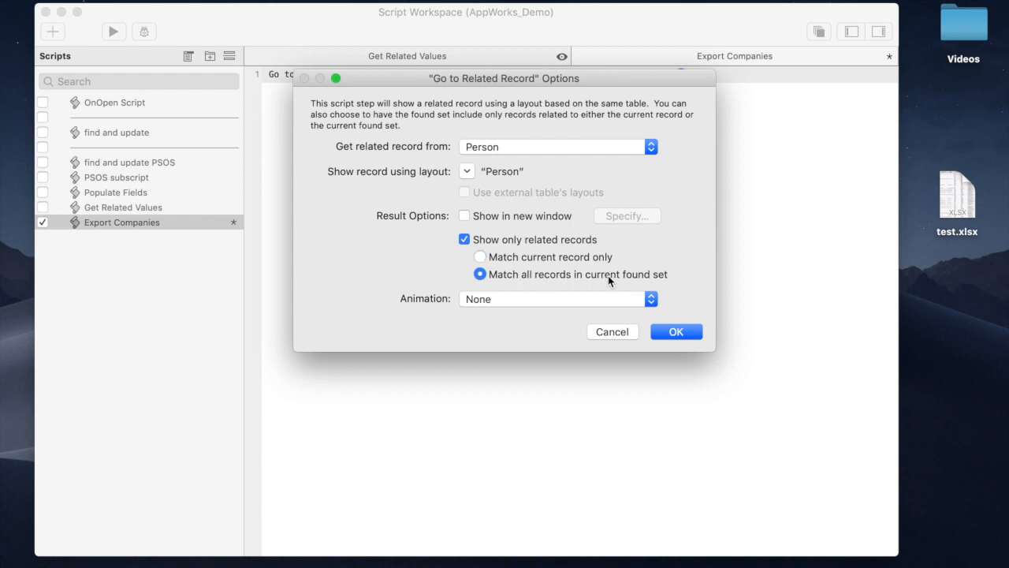
mouse_move(608, 281)
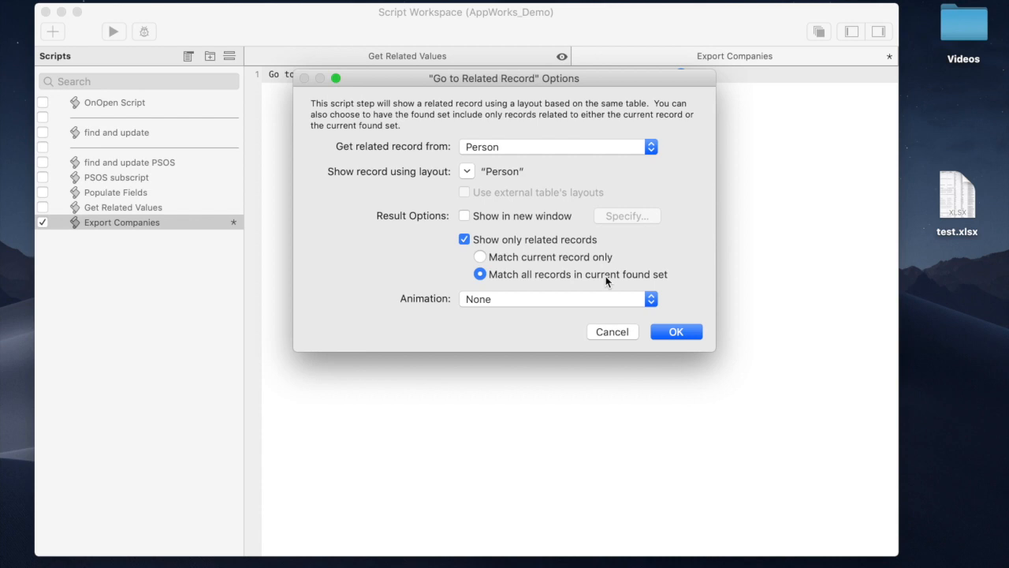
click(675, 331)
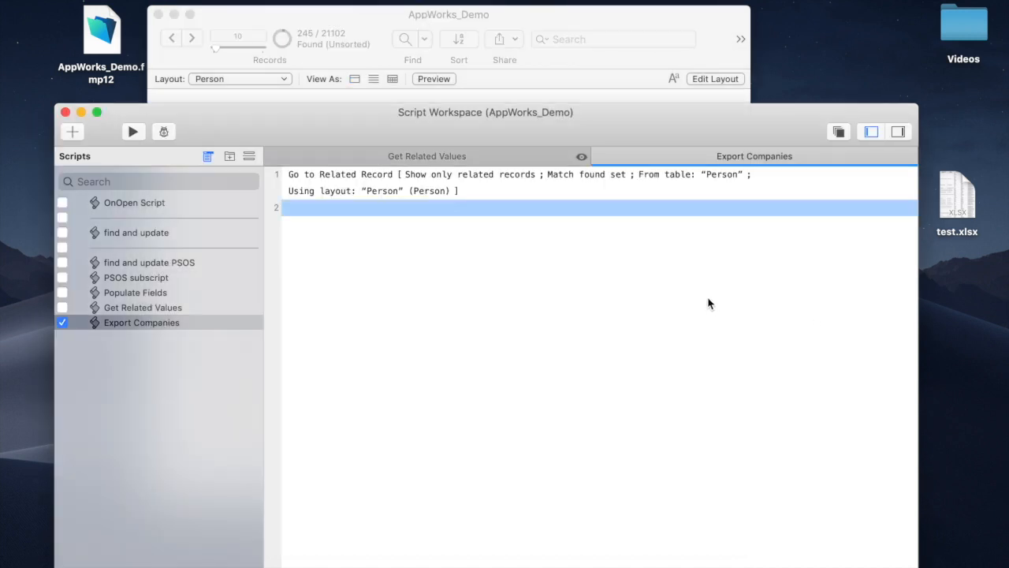
Step: Add an Export Records step with dialog Off and bring up its output options
text(export)
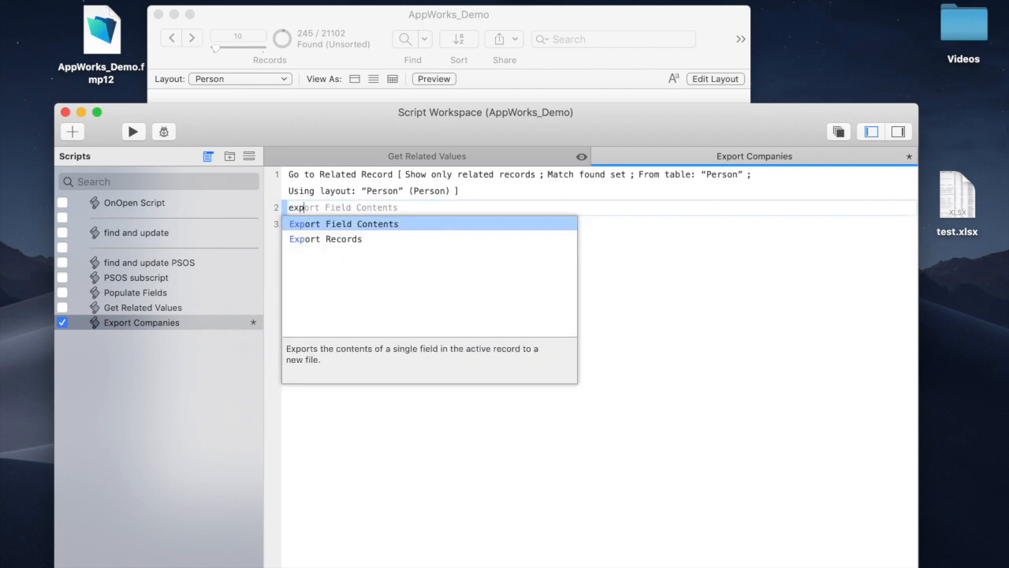
click(325, 240)
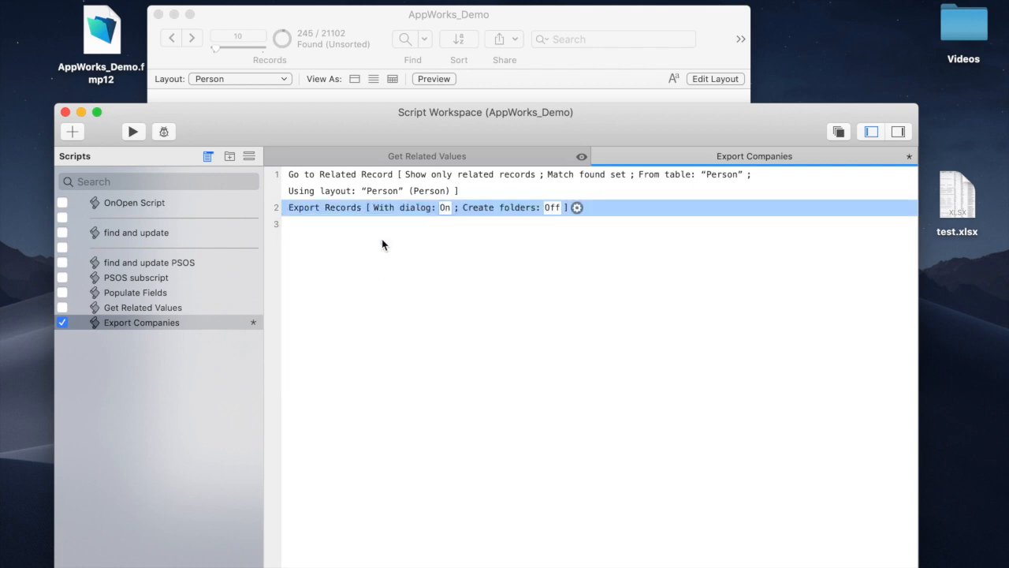
click(444, 208)
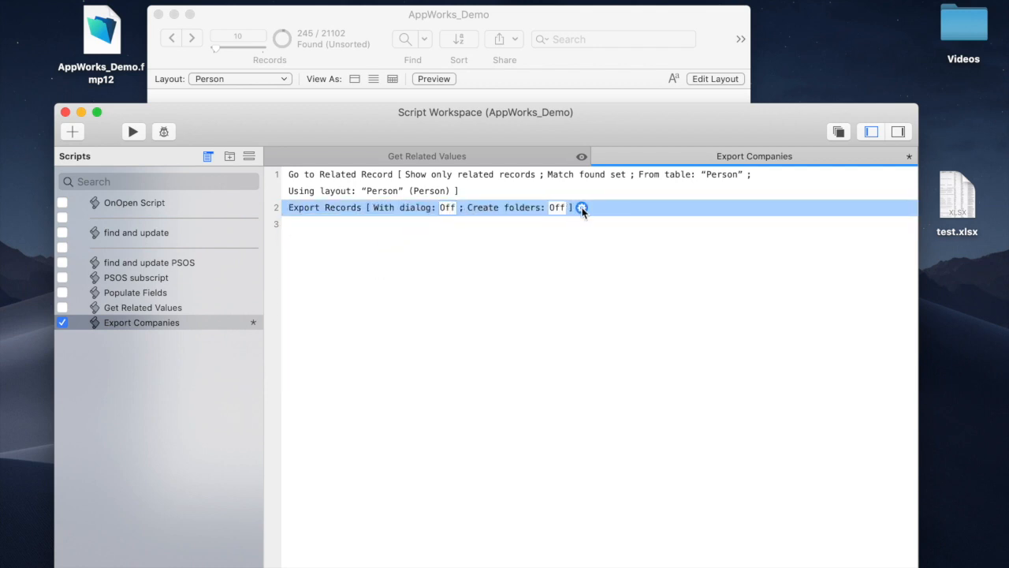
click(583, 209)
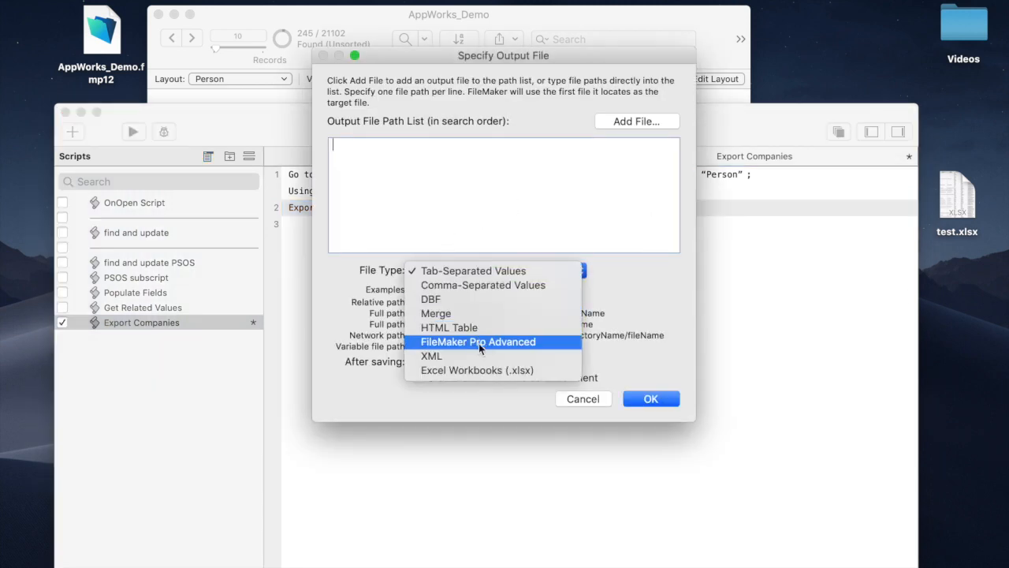
Step: Set output to Excel workbook test.xlsx, opened automatically, with field names as headers
click(476, 369)
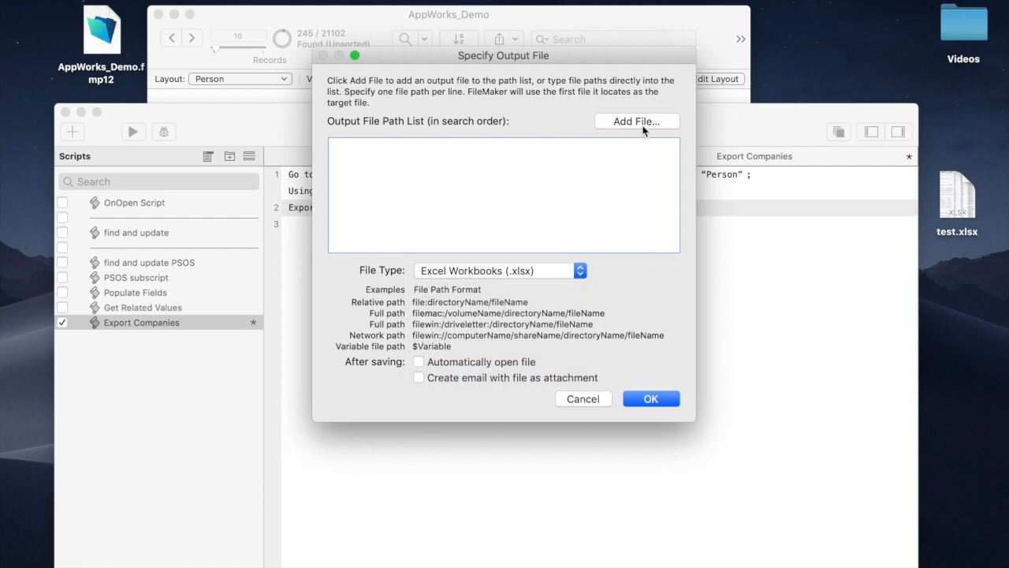
click(637, 120)
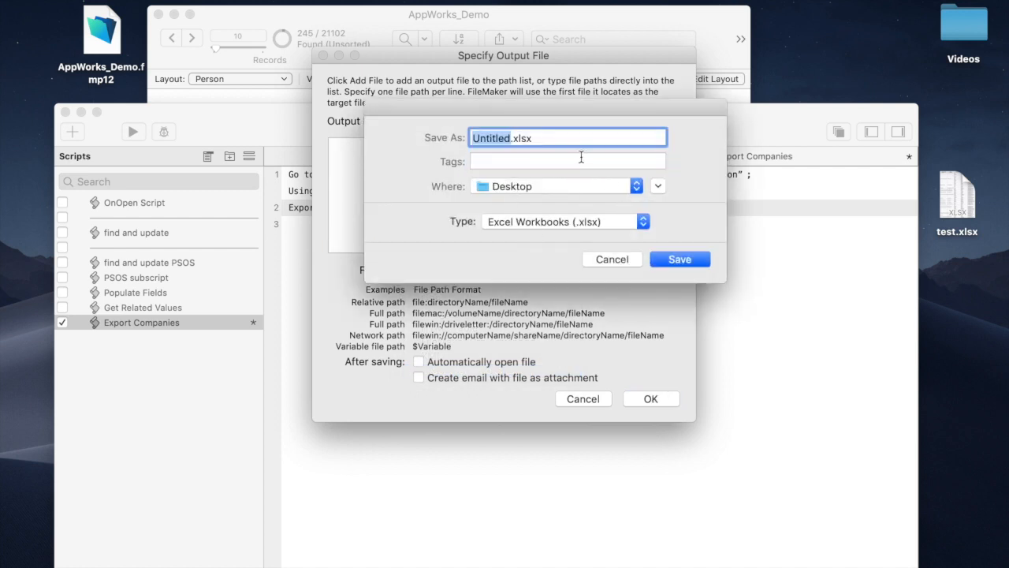
text(test.xlsx)
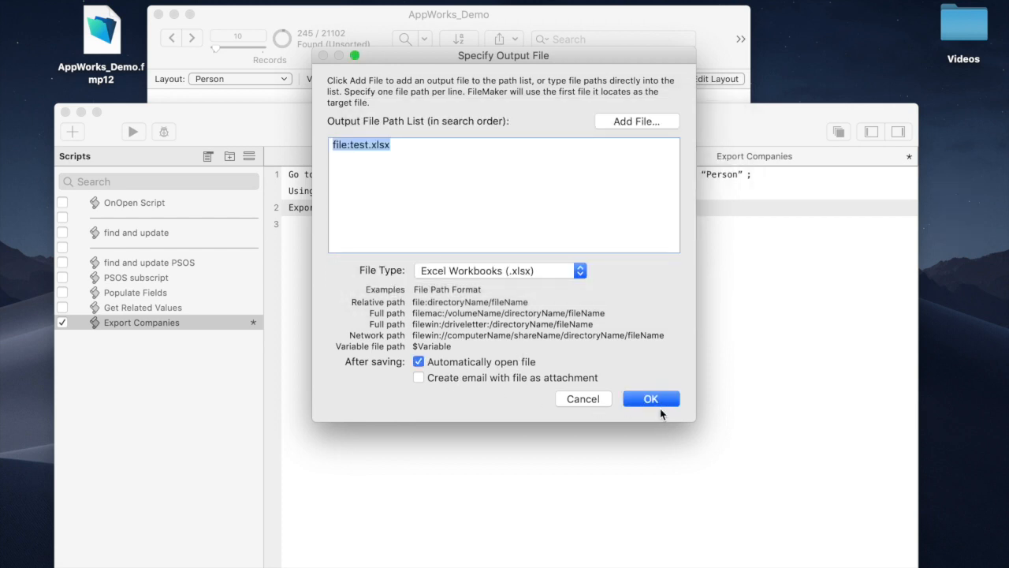
click(650, 397)
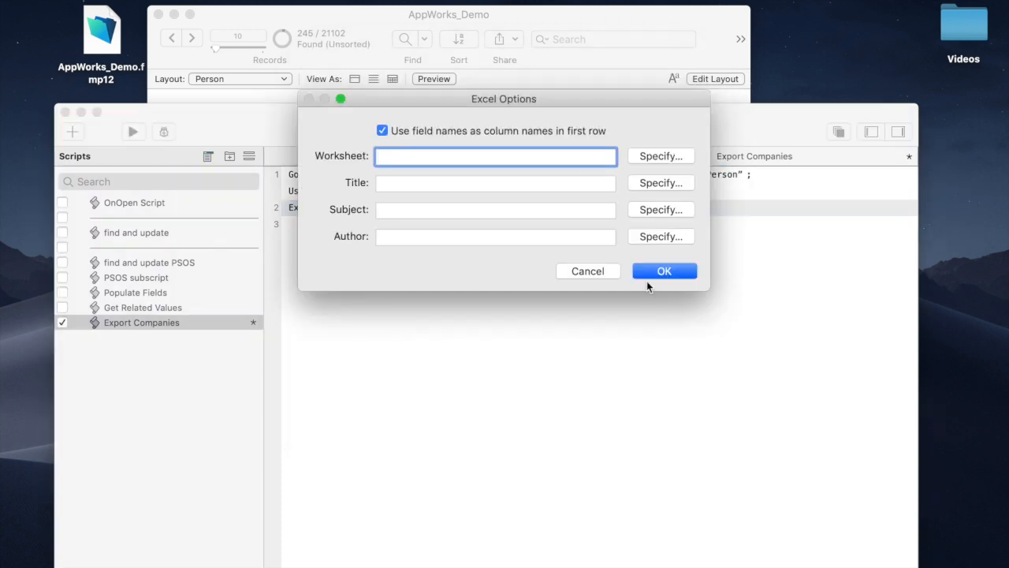
click(664, 272)
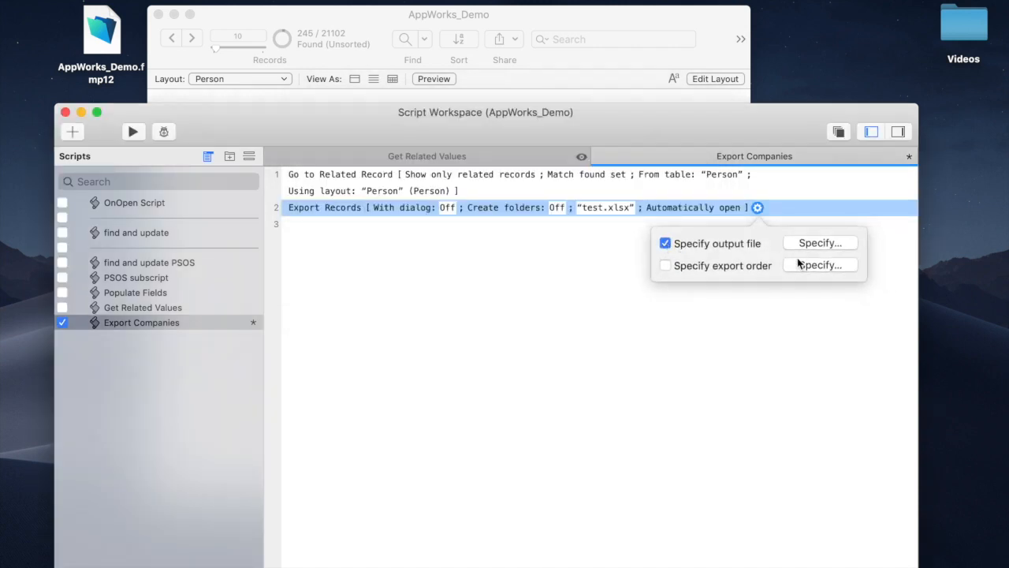
Step: Set the field export order to Company Name, Address, First, Last, Email
click(820, 265)
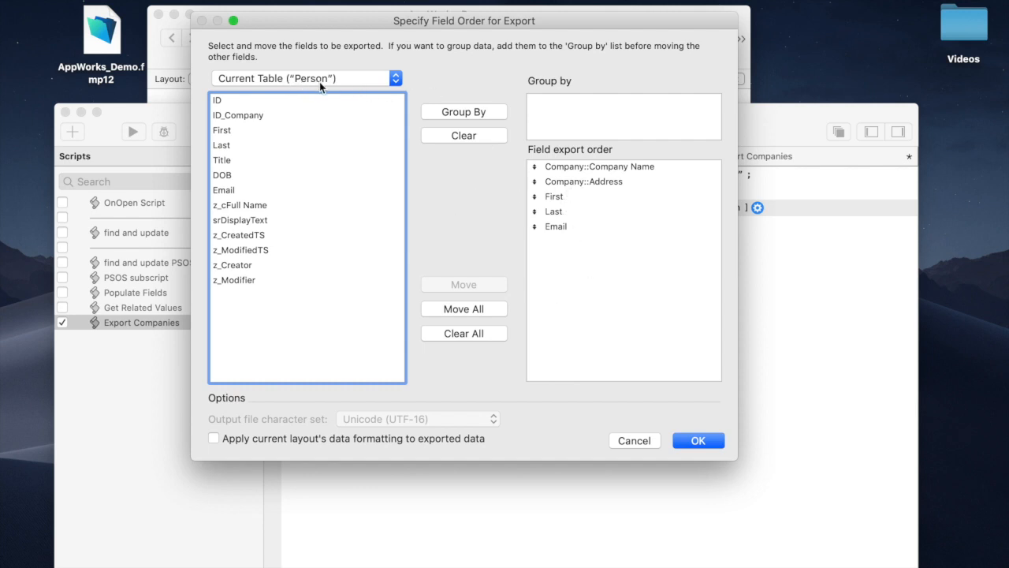
click(555, 195)
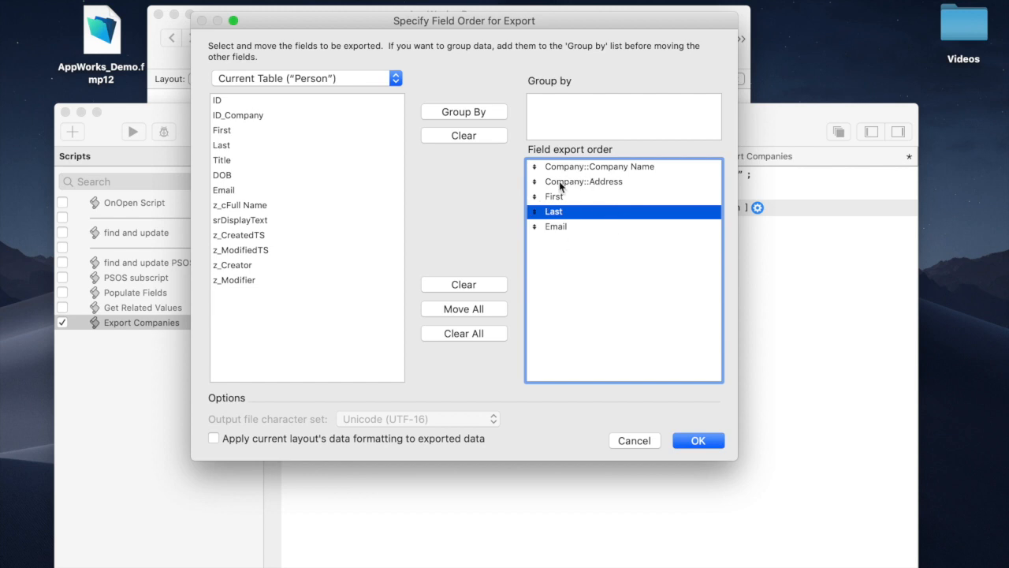
click(583, 181)
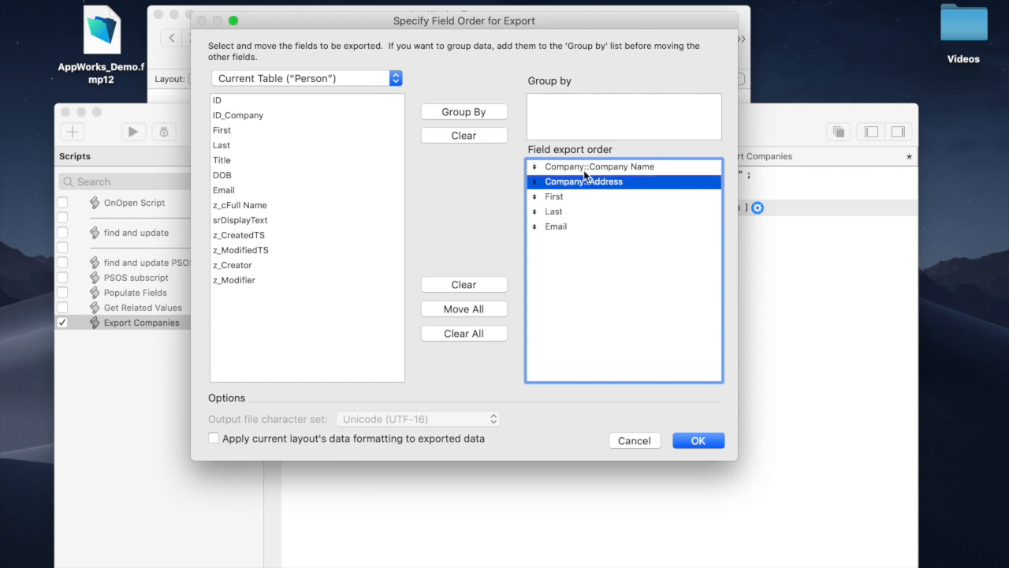
click(599, 167)
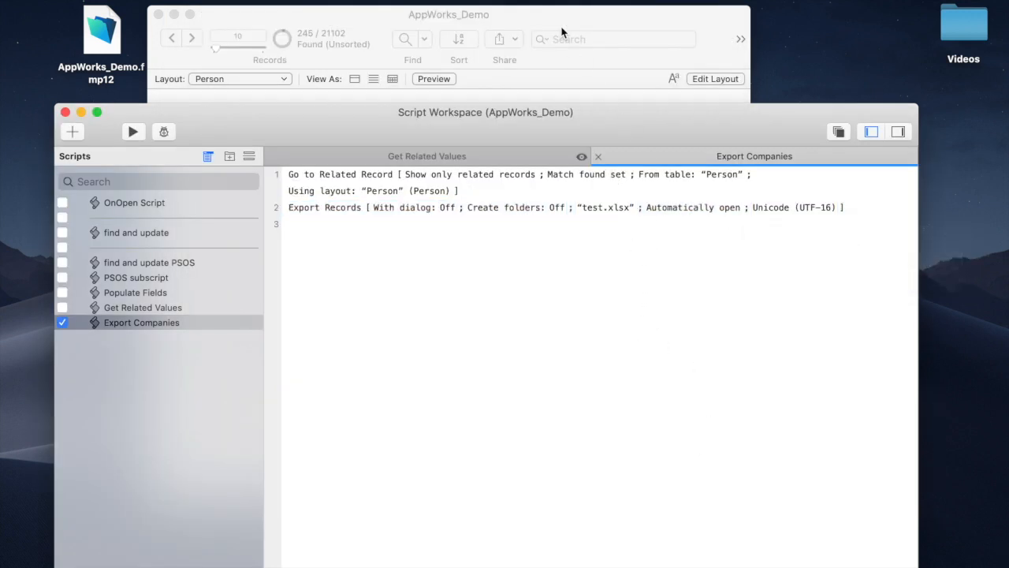
Step: Bring the database window forward on the Person layout and run the export to open test.xlsx
click(240, 79)
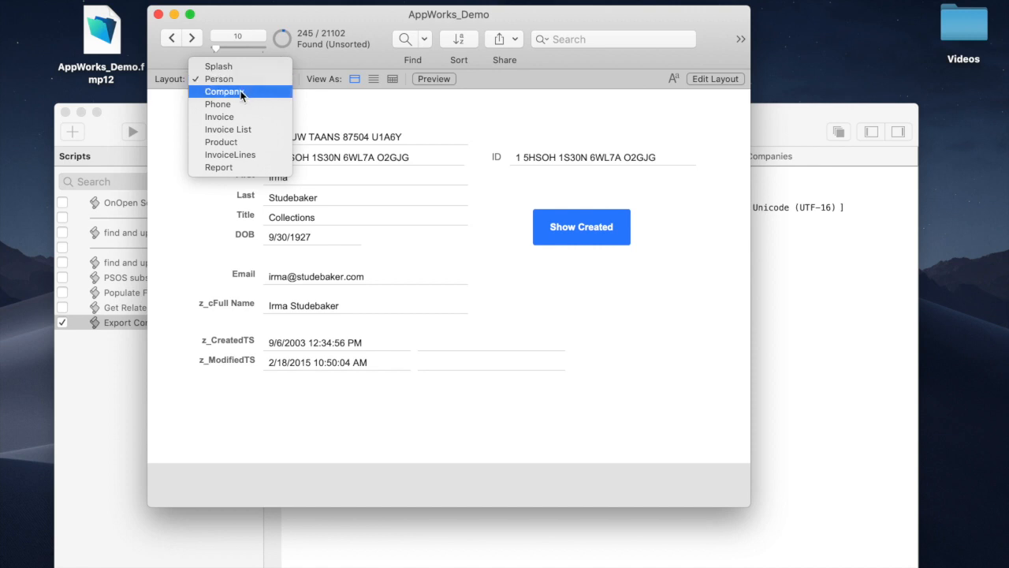
click(224, 92)
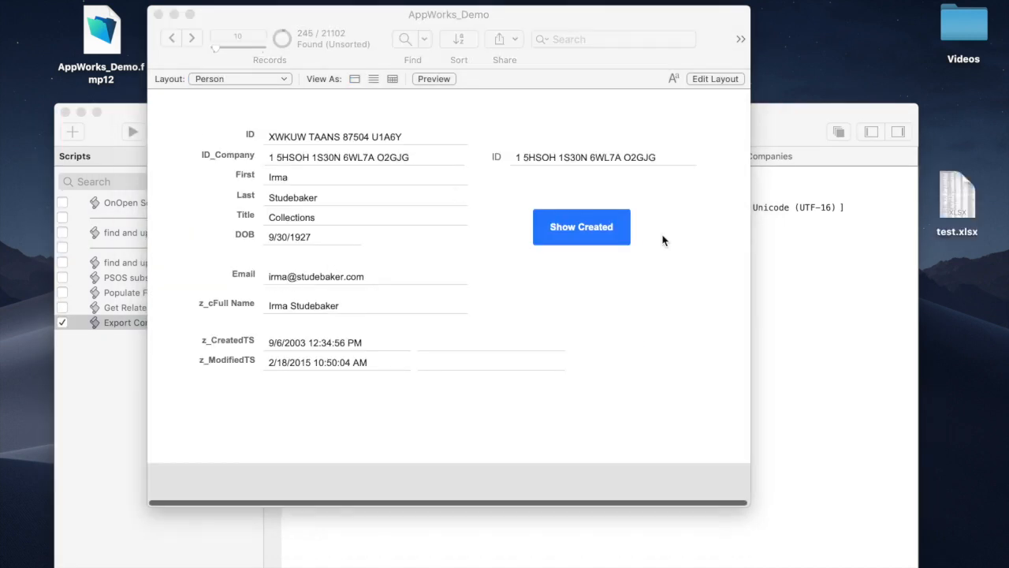
click(580, 227)
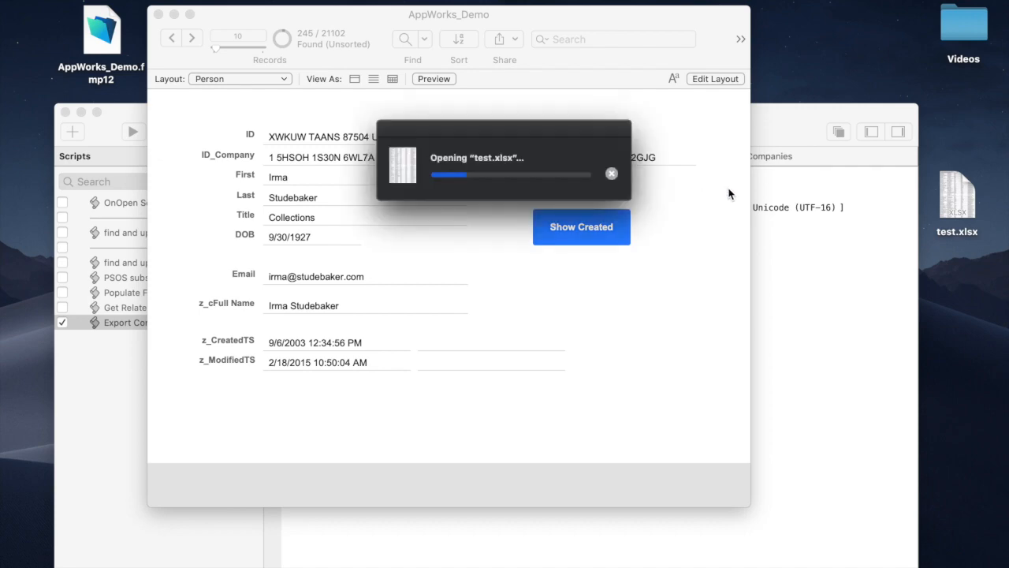
mouse_move(540, 179)
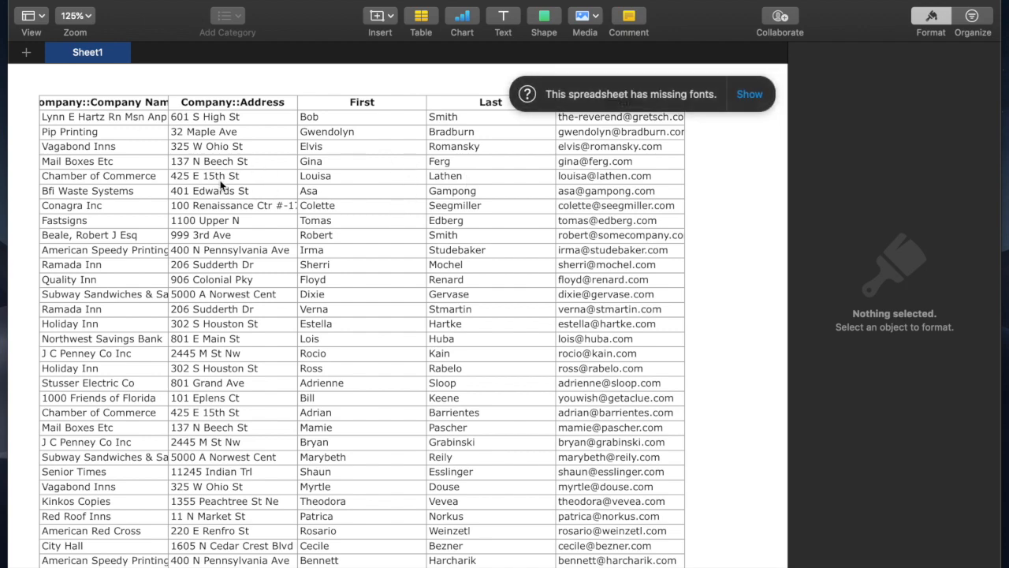
Step: Select the exported table and scroll through the 246 rows of companies and contacts
click(98, 173)
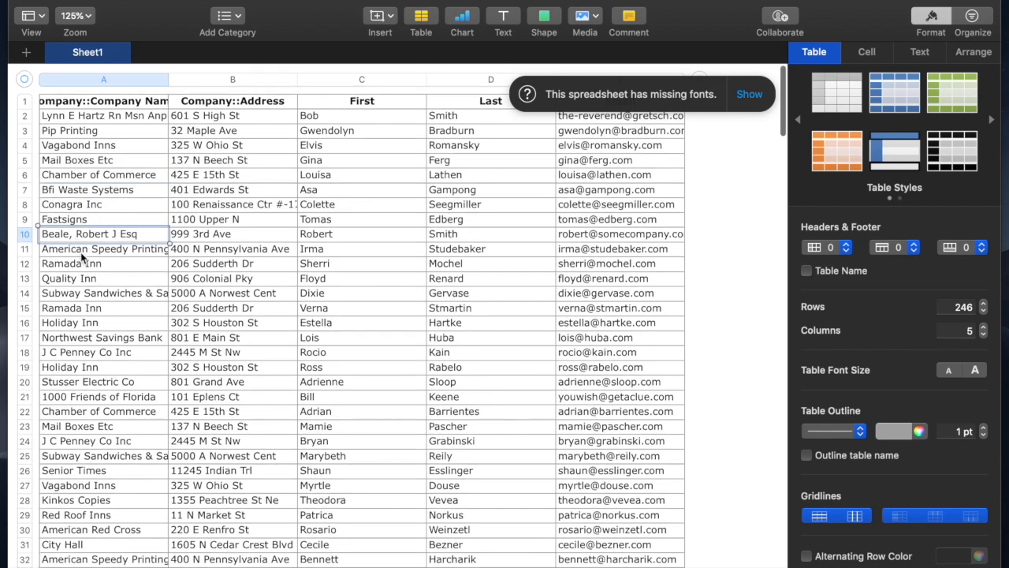
scroll(down, 3)
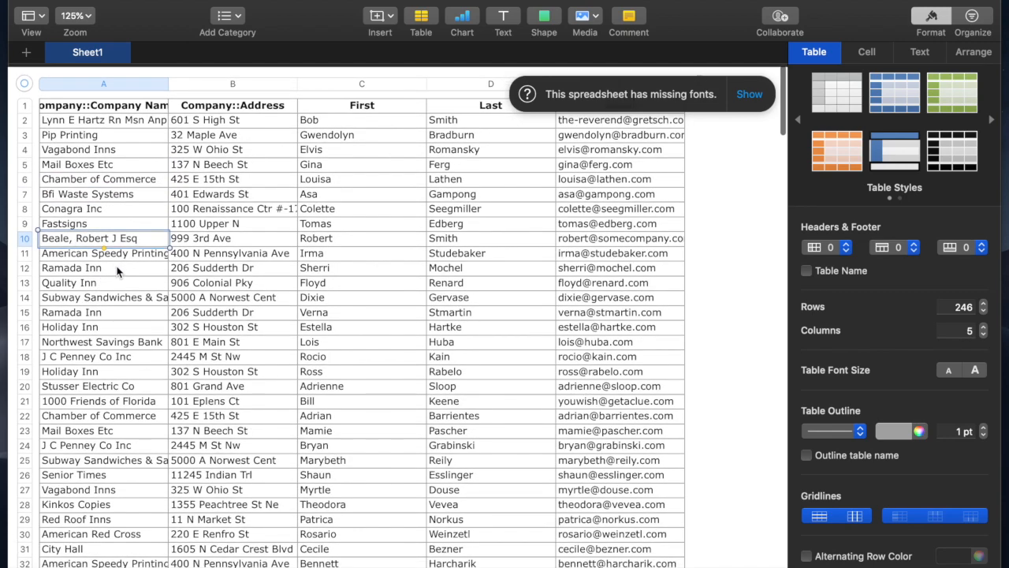
scroll(down, 3)
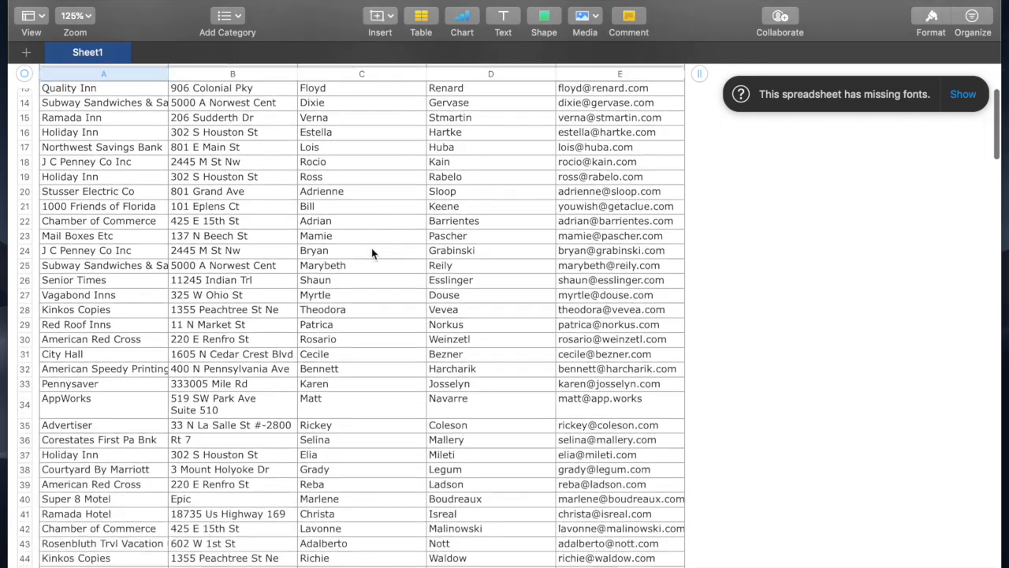
scroll(down, 3)
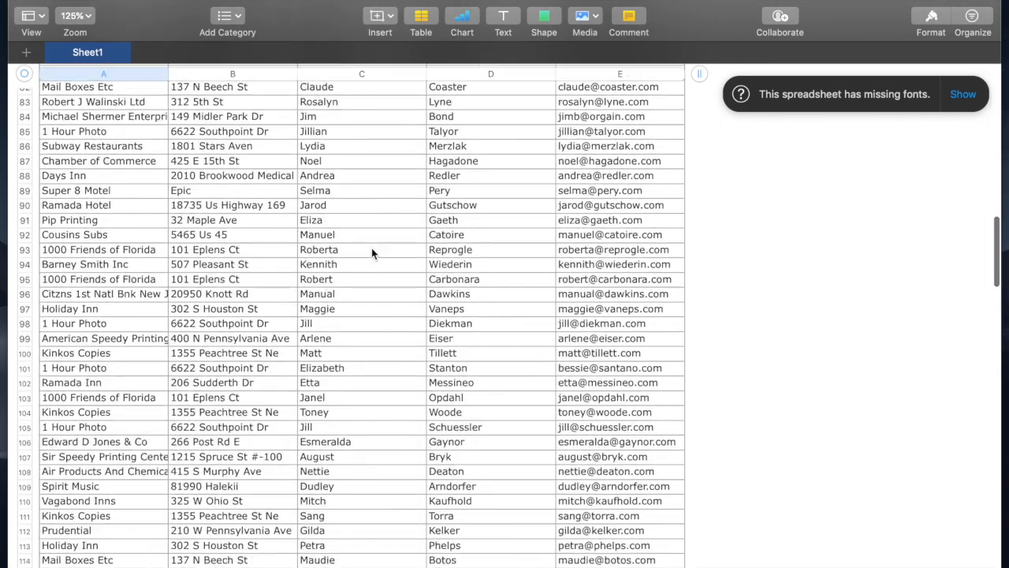
scroll(down, 3)
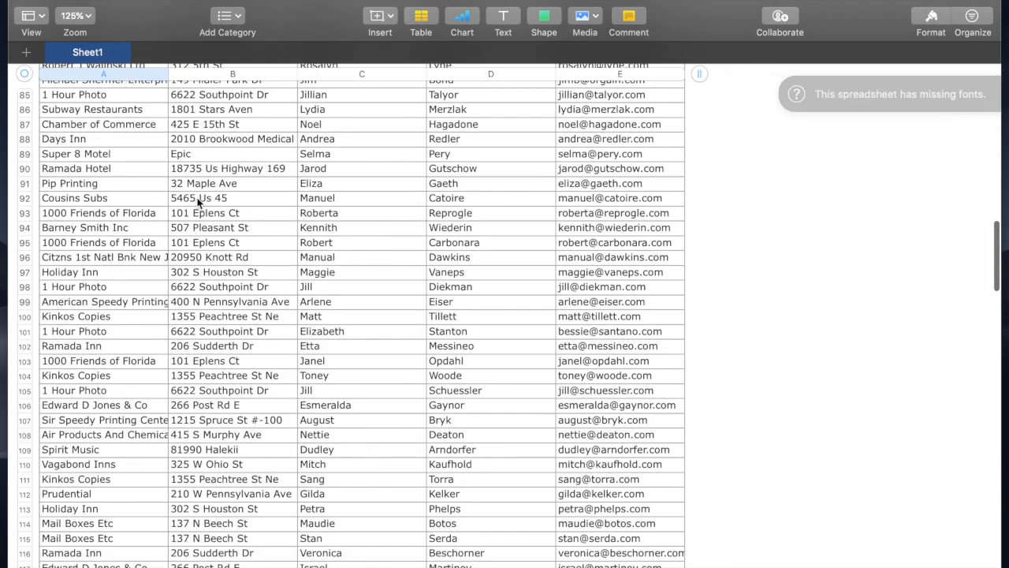
scroll(down, 3)
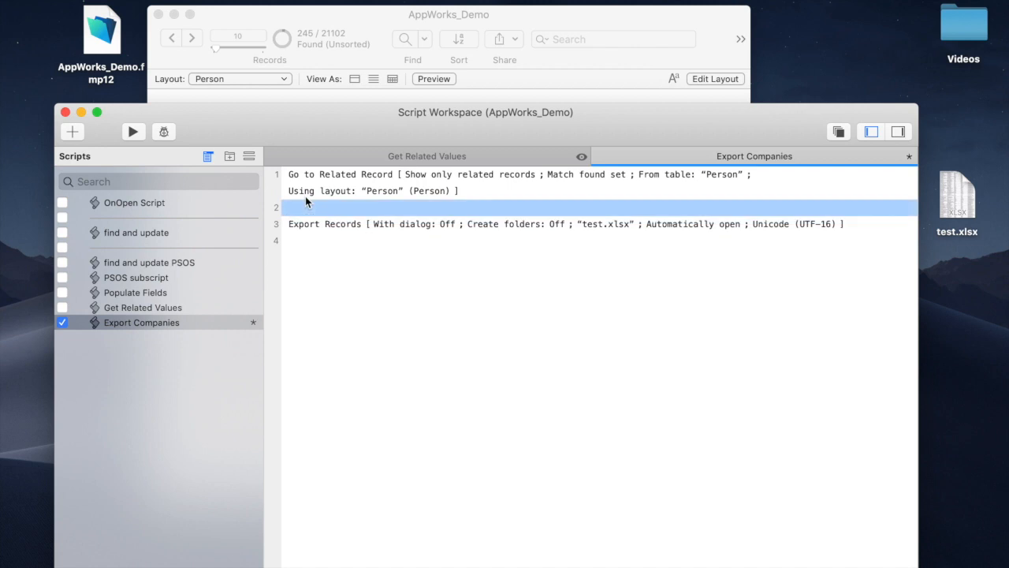
Step: Insert a Sort Records step with dialog Off and bring up its sort order settings
text(sort)
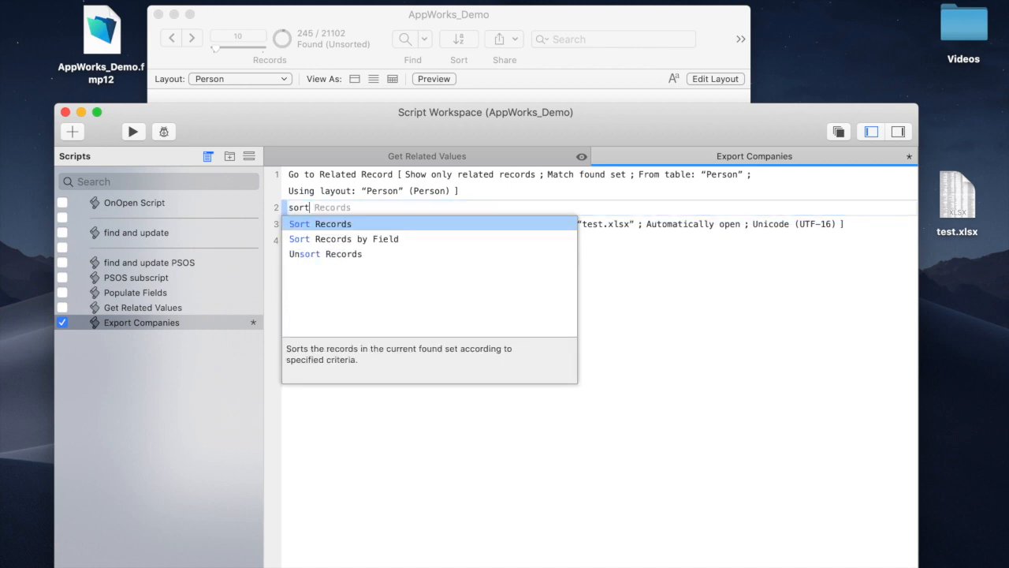
click(318, 224)
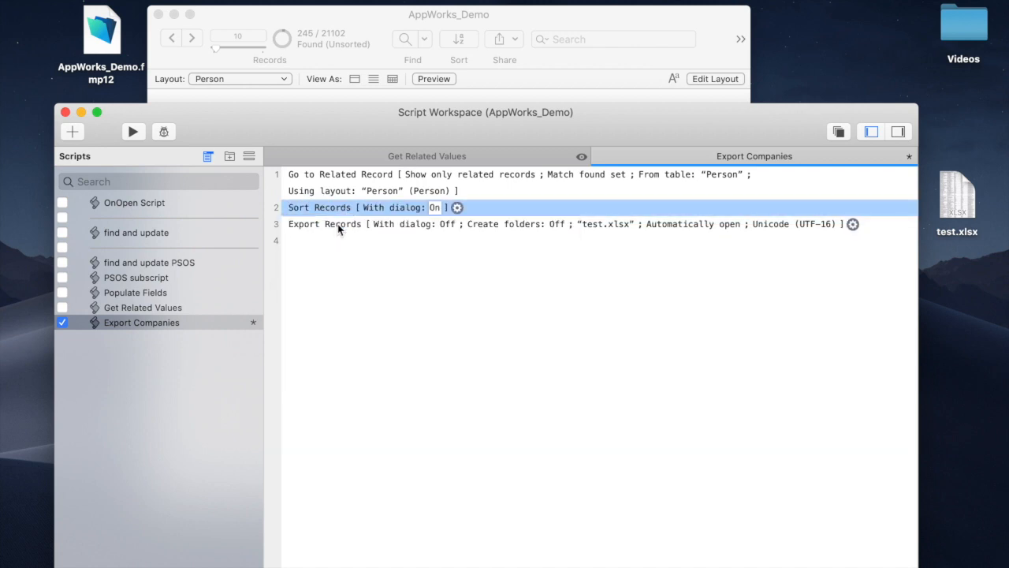
click(435, 208)
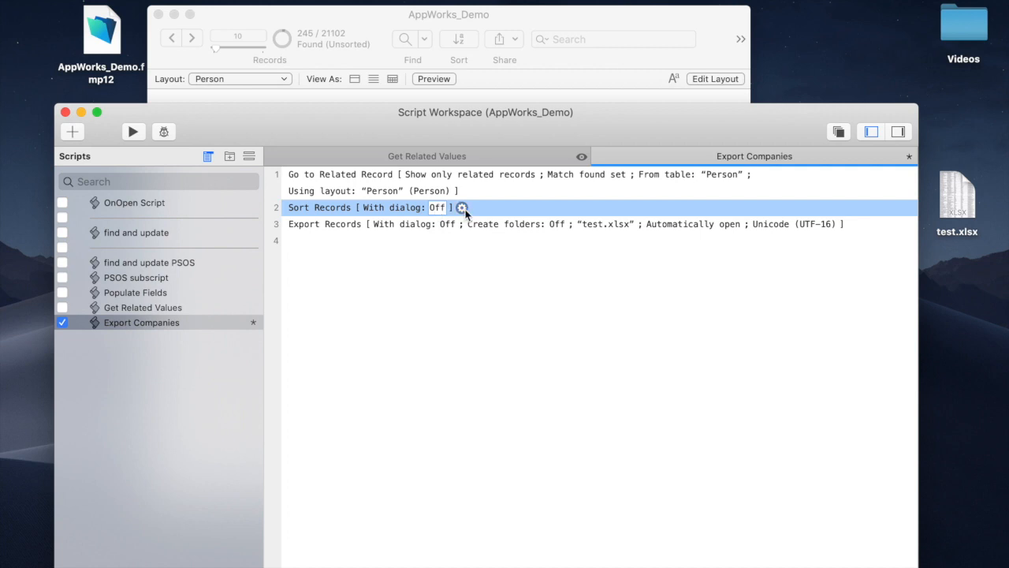
click(462, 208)
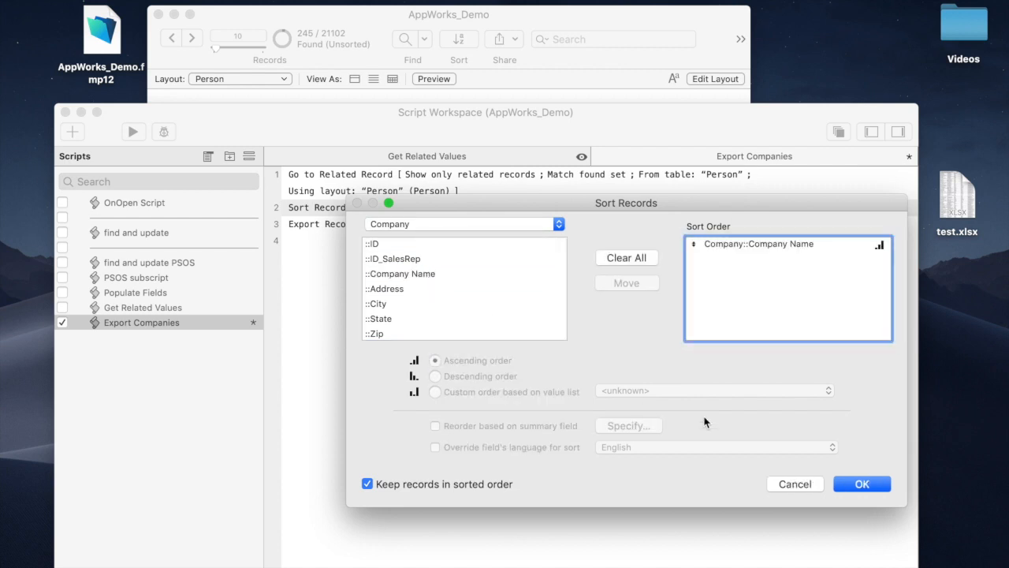
mouse_move(465, 232)
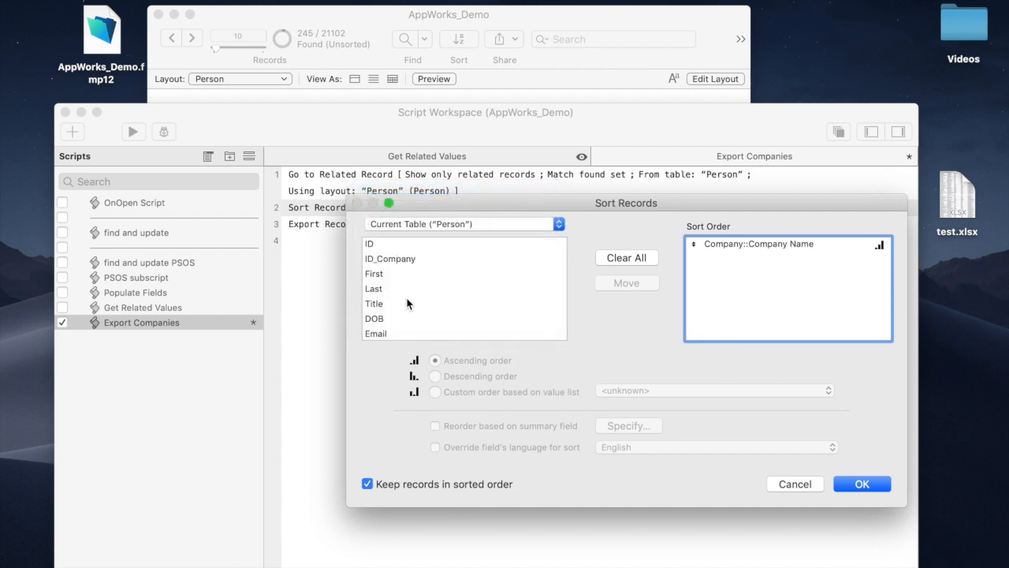
Step: Add First and Last after Company::Company Name in the sort order and confirm
double_click(373, 273)
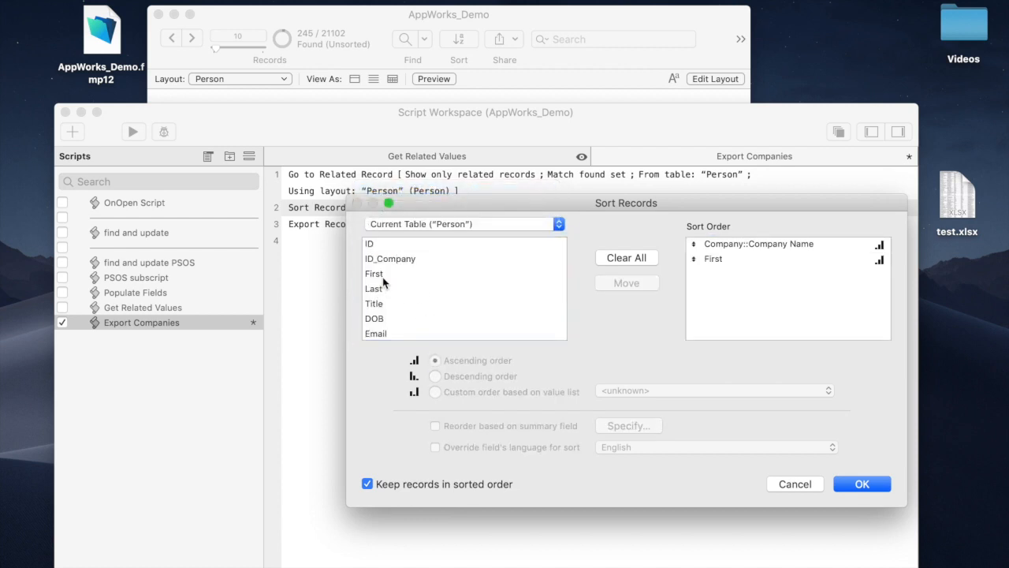
double_click(374, 288)
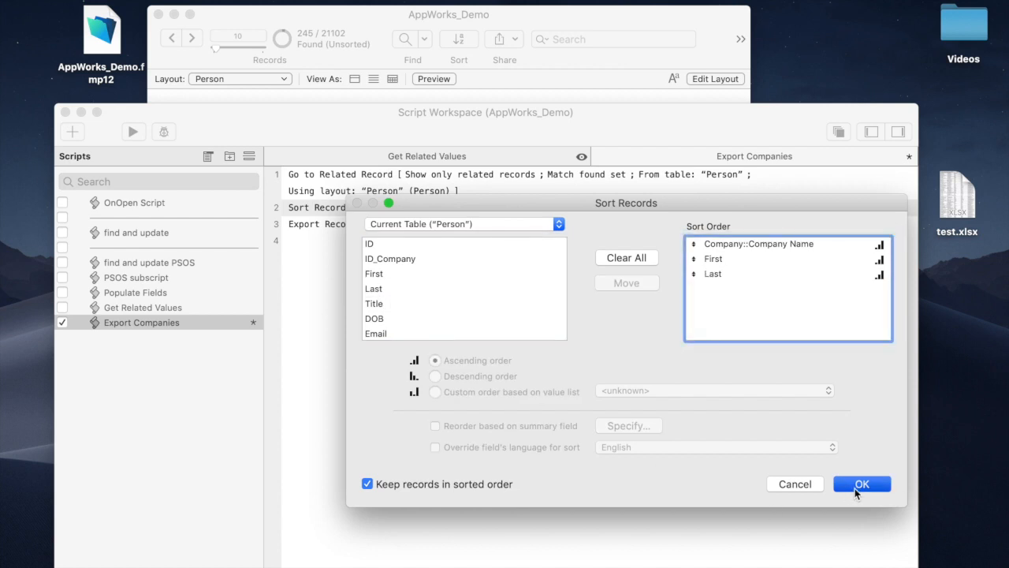
click(861, 482)
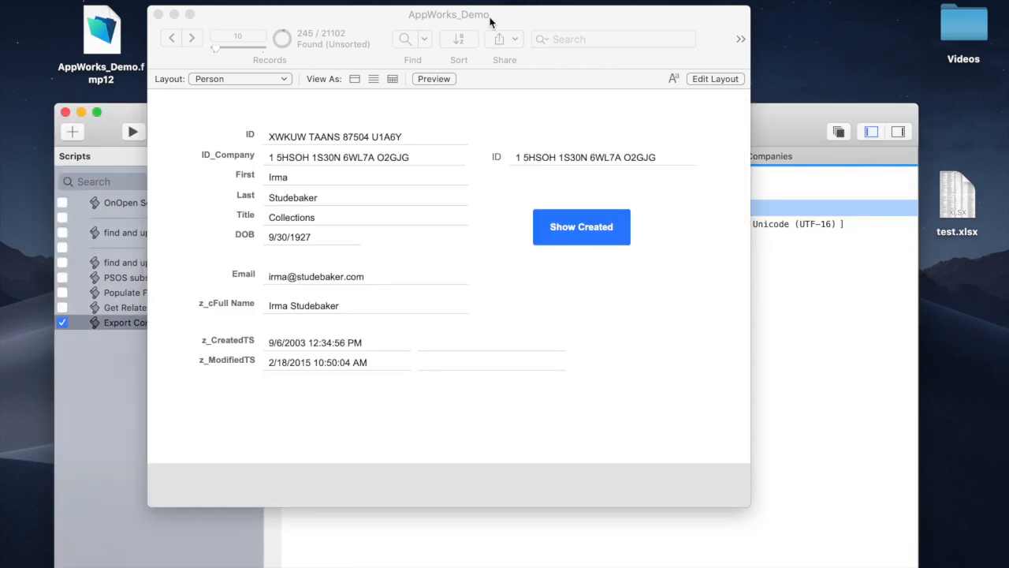
Step: Run Export Companies from the Script Workspace so the sorted records export to test.xlsx
click(240, 79)
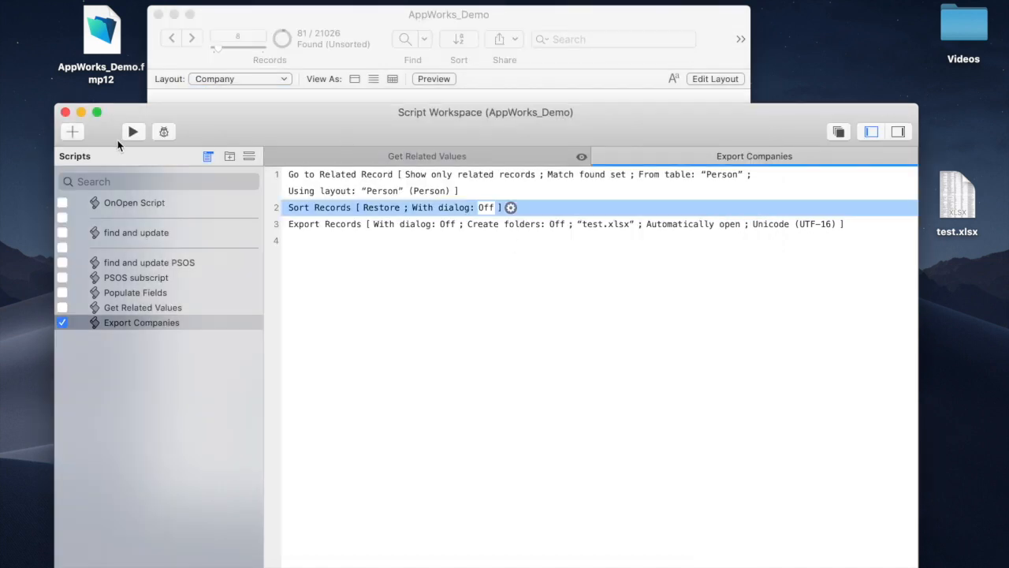
click(132, 133)
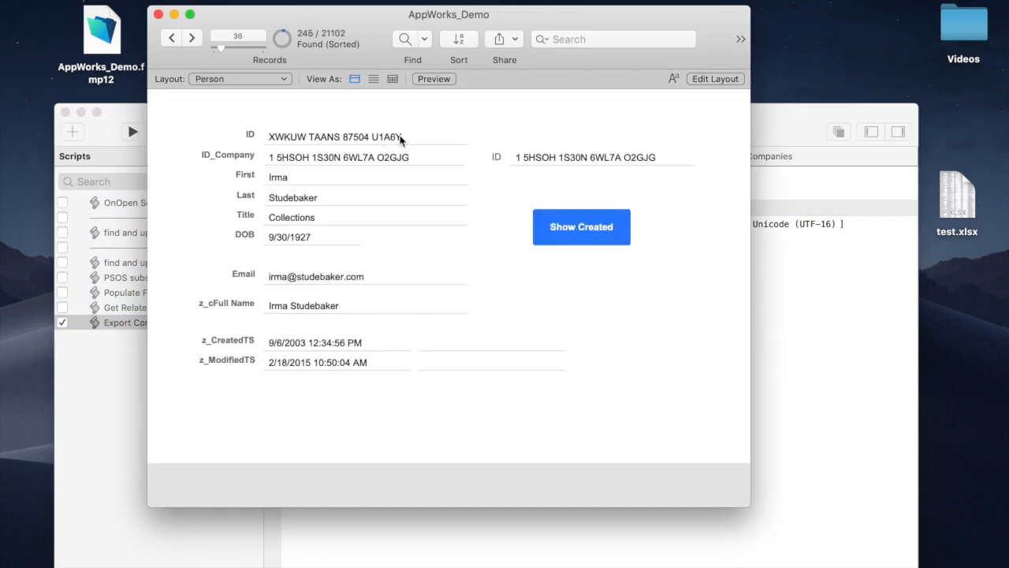
click(580, 227)
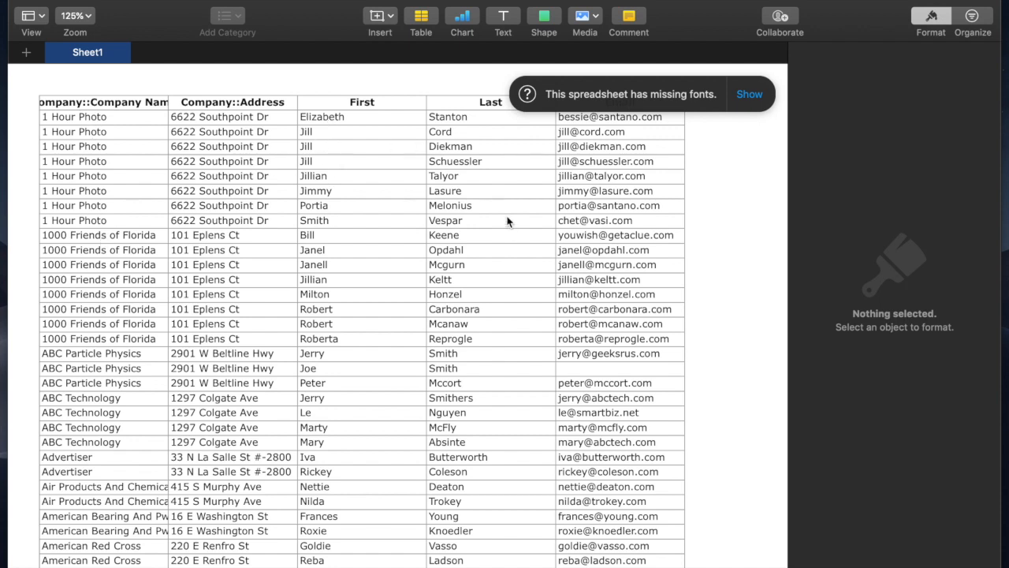
mouse_move(19, 7)
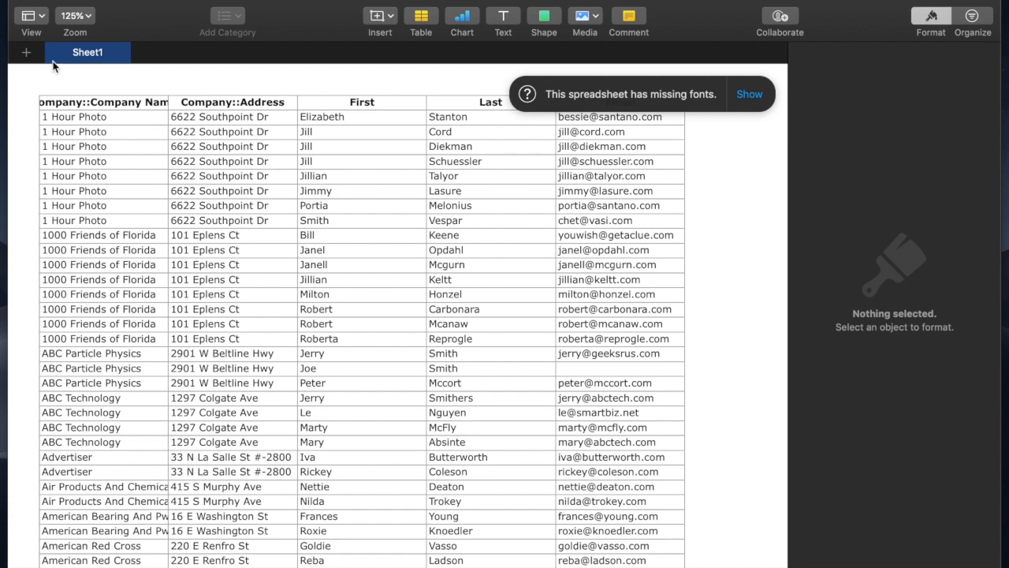
mouse_move(229, 108)
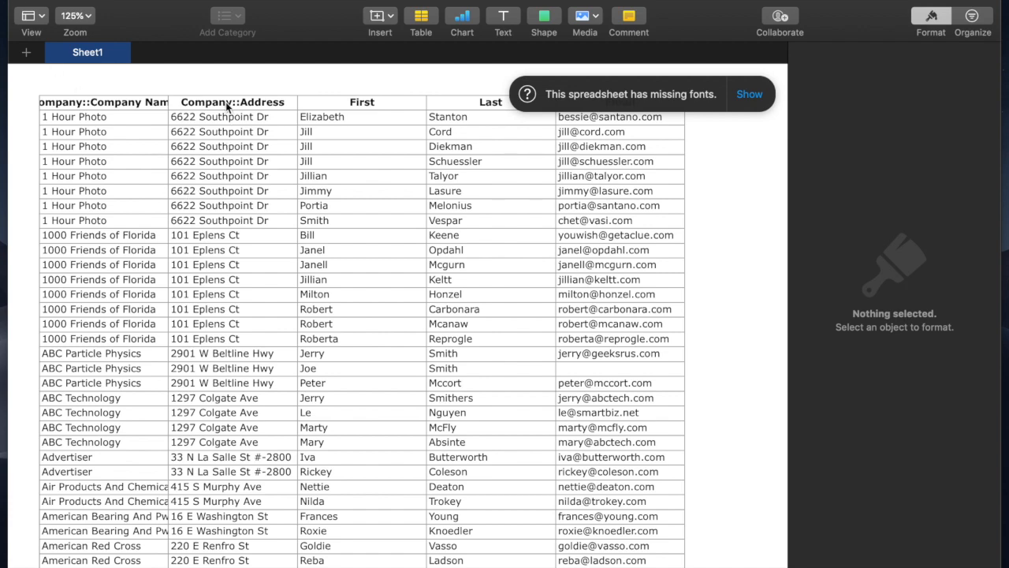
Step: Replace the 'Company::Address' header in test.xlsx with 'Address' and select the Company Name header
click(231, 101)
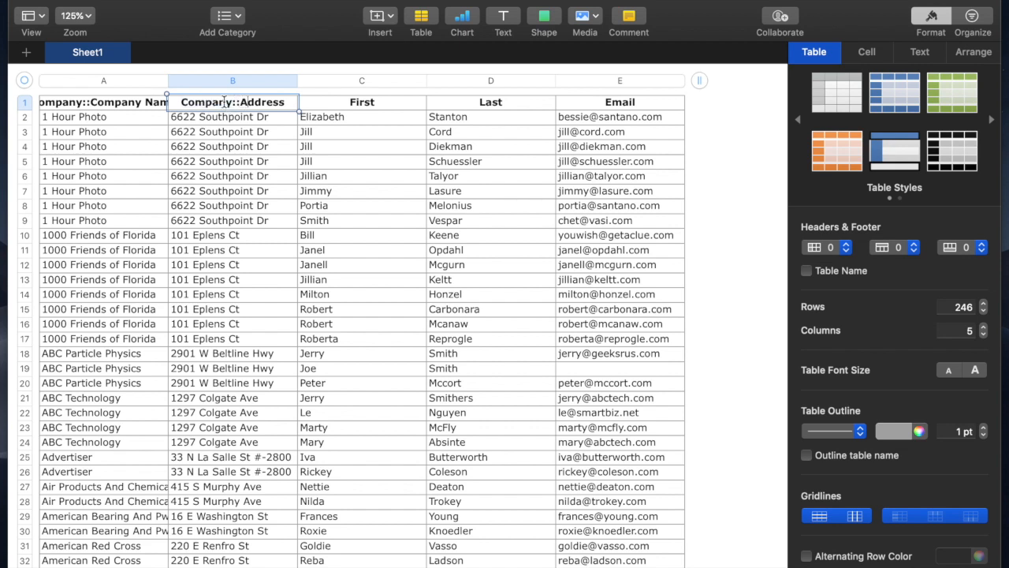
double_click(232, 101)
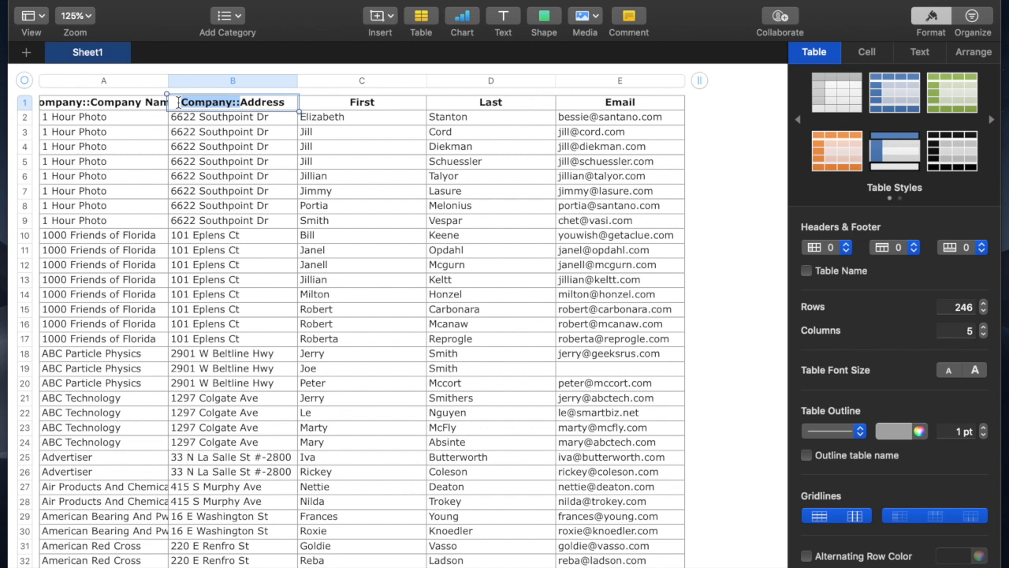
text(Address)
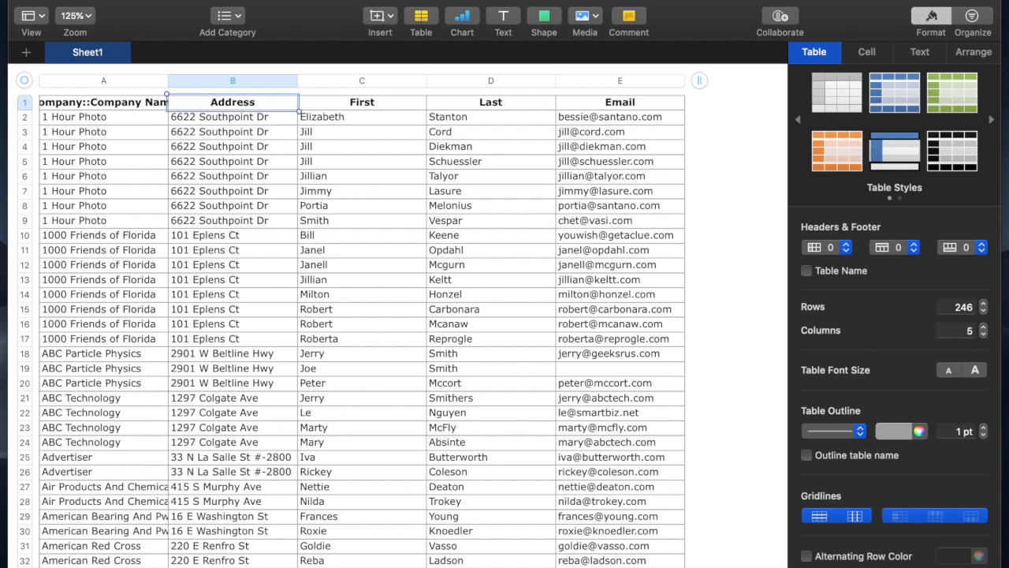
click(104, 101)
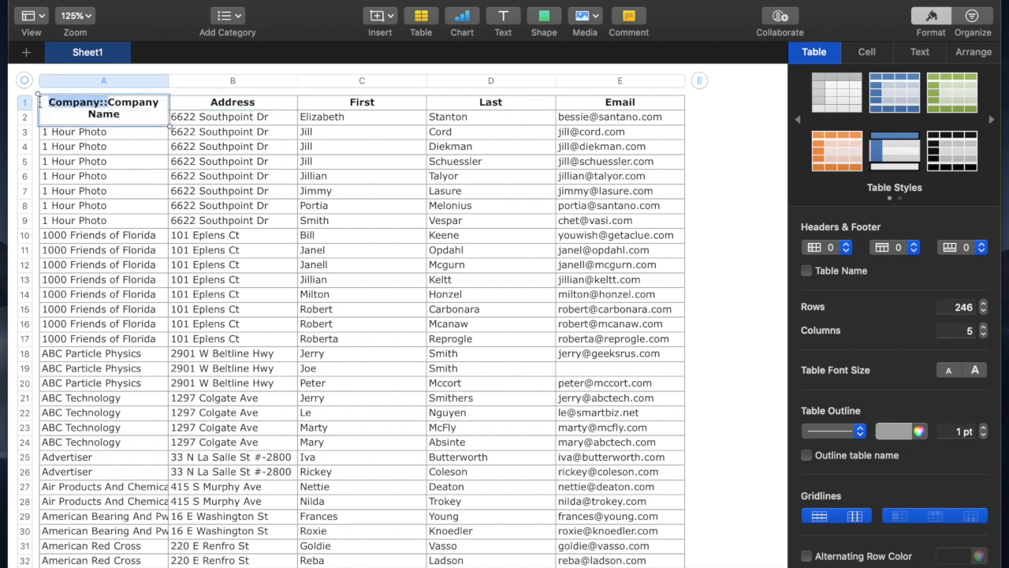
mouse_move(329, 246)
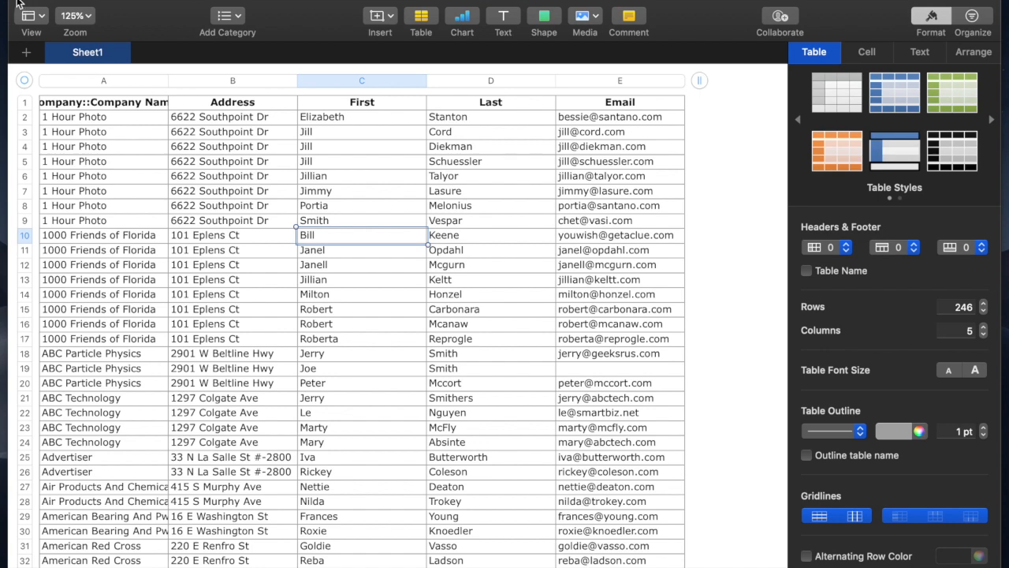
mouse_move(189, 102)
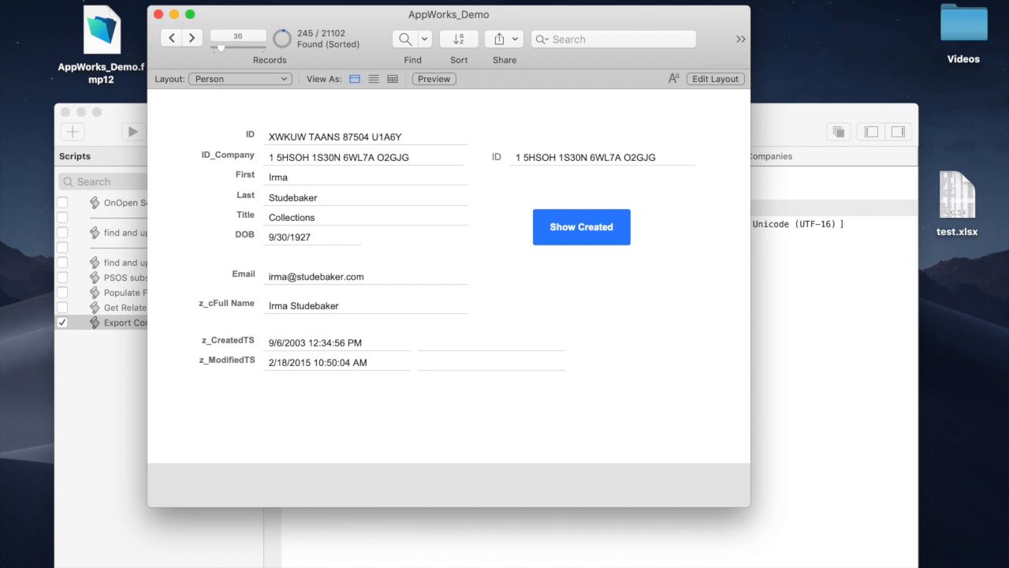
Step: Create a Company Name calculation field in Person returning Company::Company Name as Text
click(181, 8)
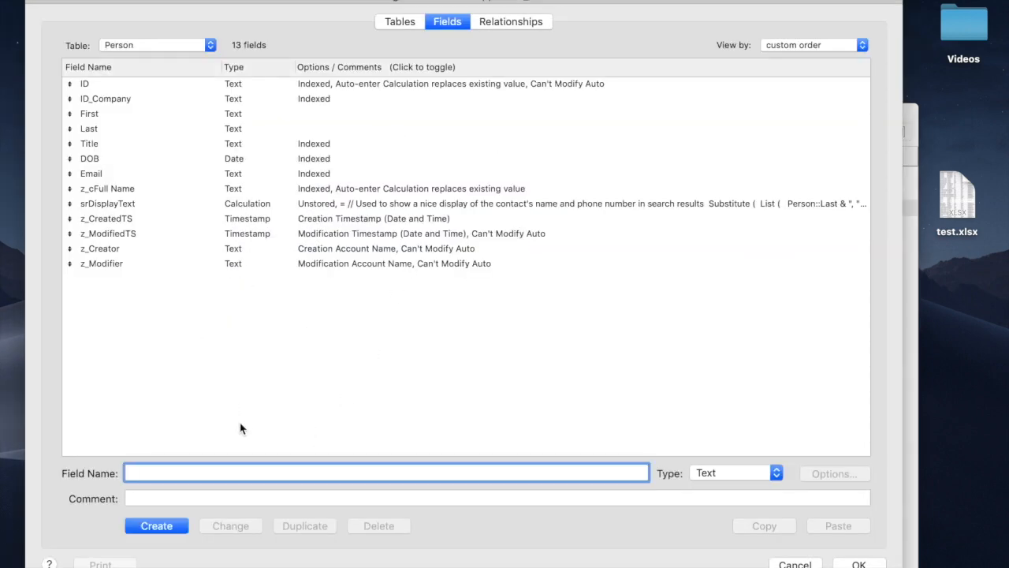
text(Company Nam)
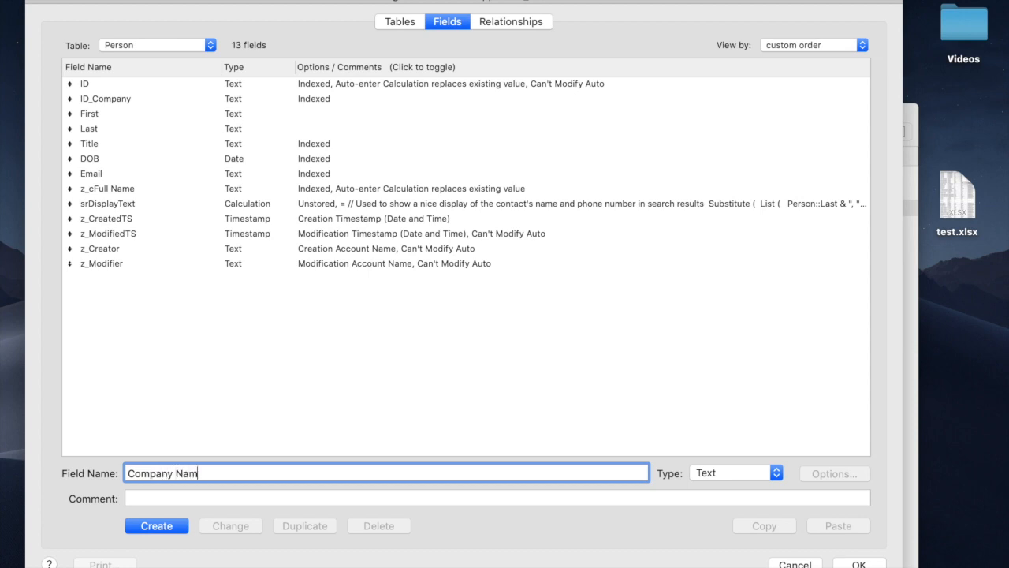
text(e)
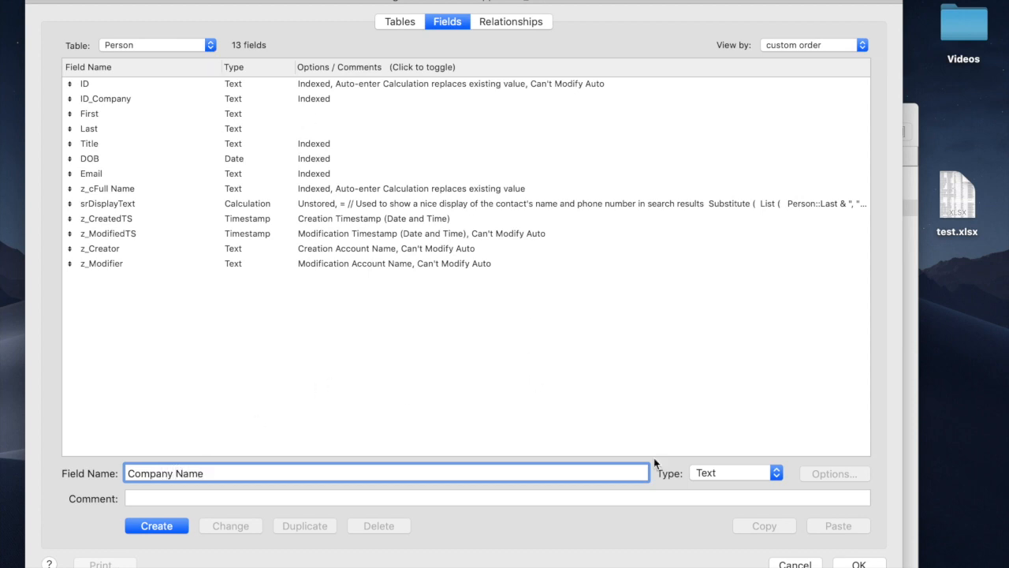
click(733, 473)
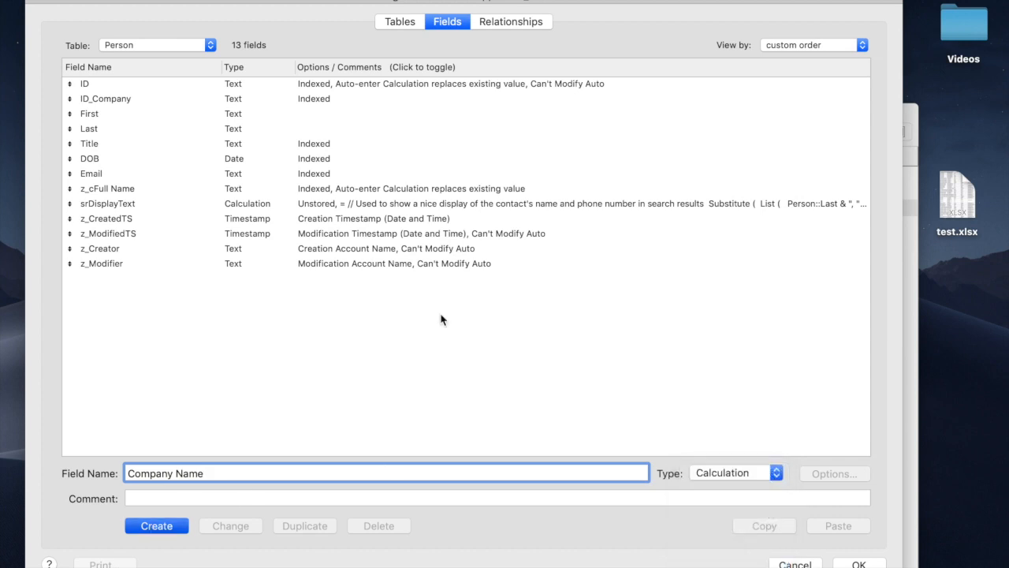
click(156, 526)
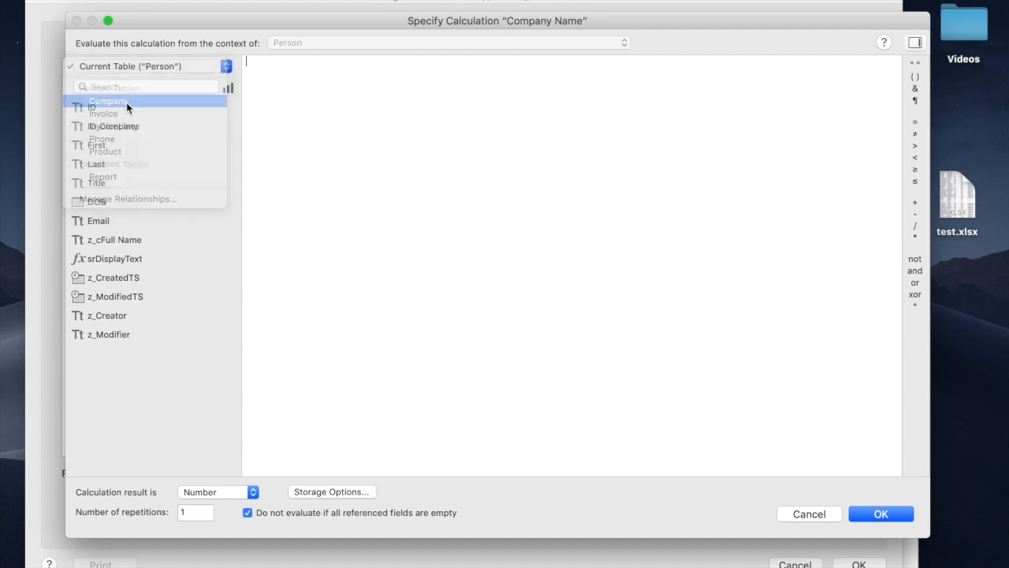
click(107, 101)
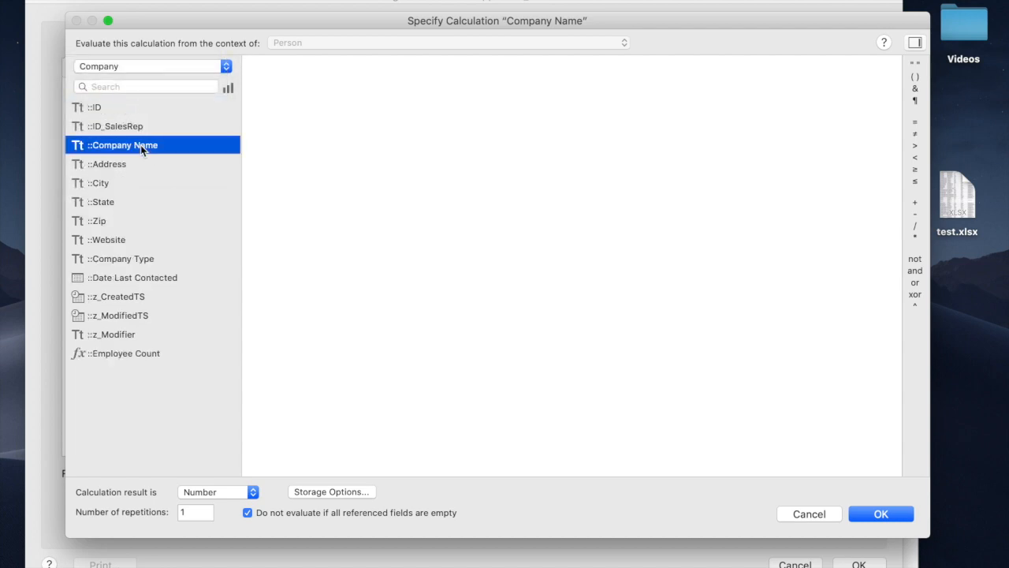
double_click(123, 145)
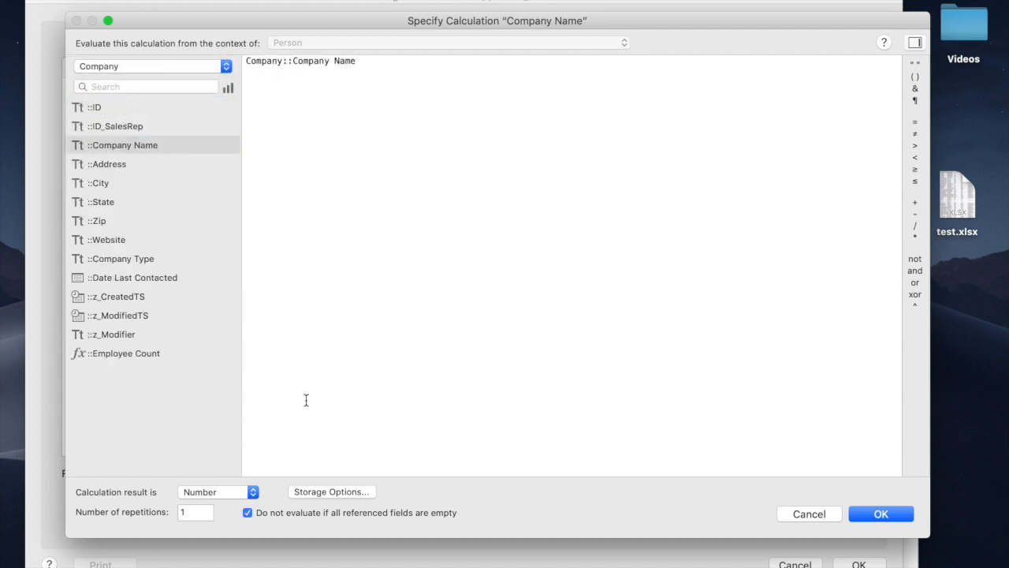
click(218, 492)
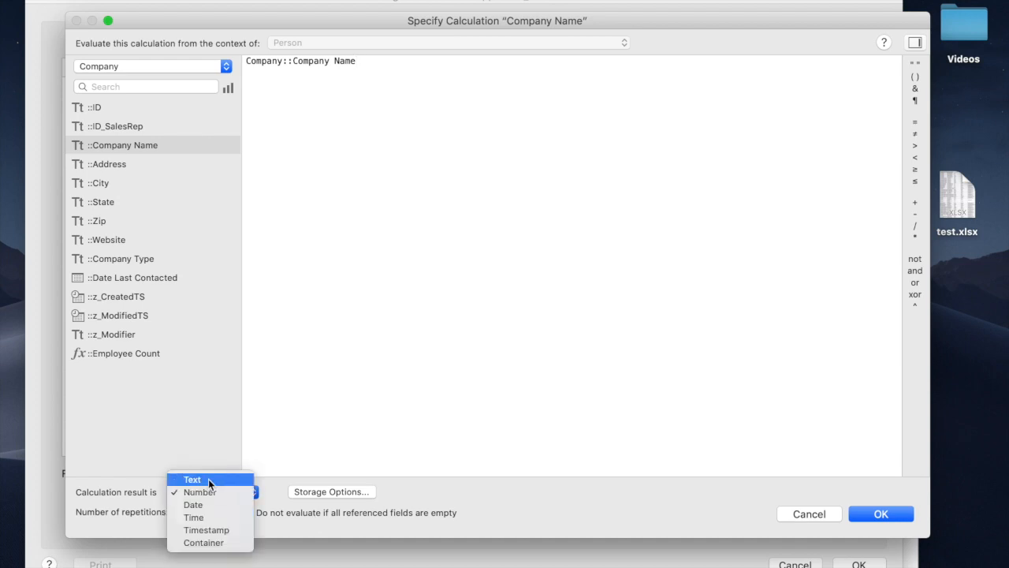
click(192, 479)
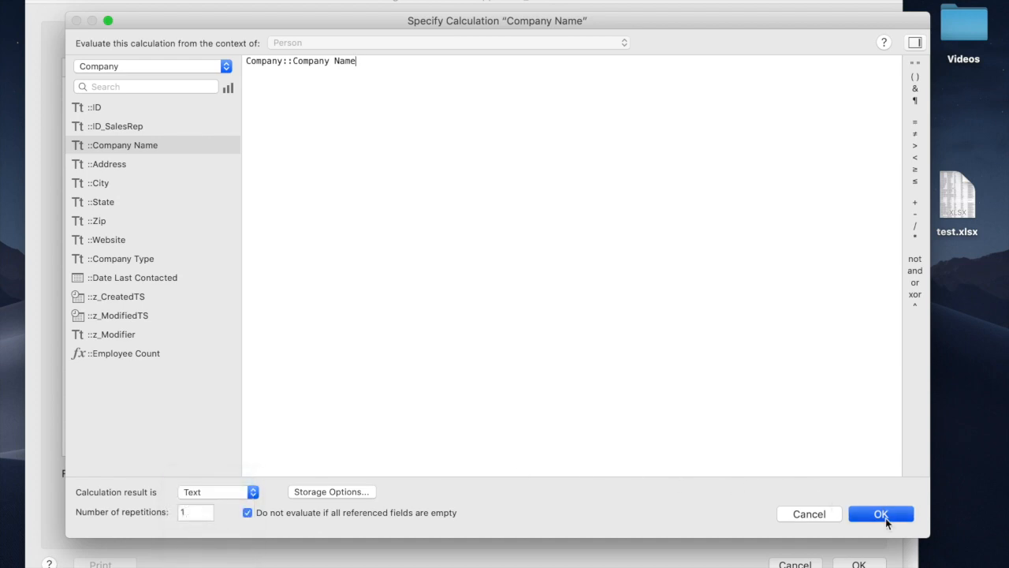
click(880, 514)
text(Address)
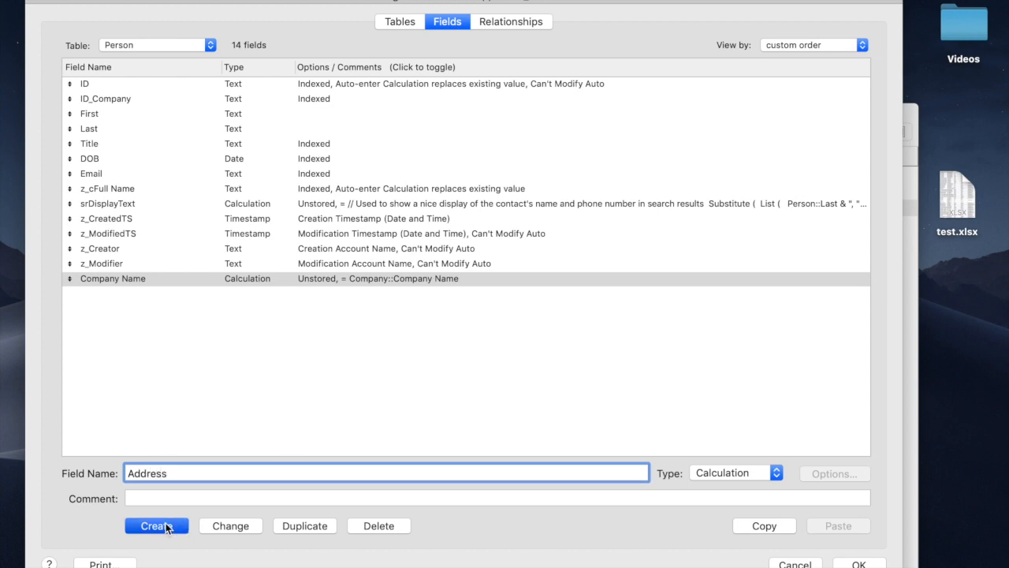
Step: Create an Address calculation field in Person returning Company::Address
click(156, 527)
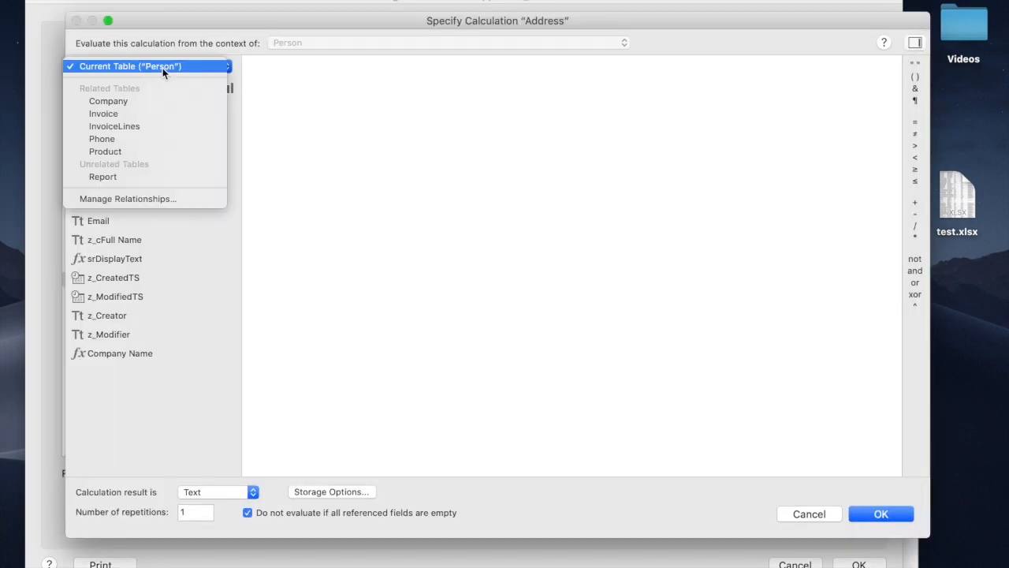
click(107, 101)
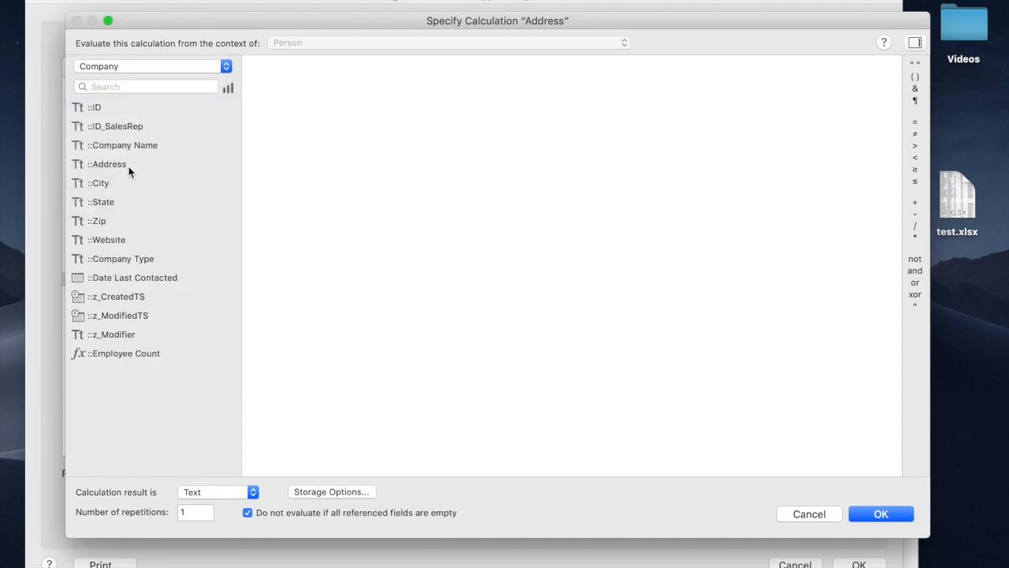
double_click(108, 162)
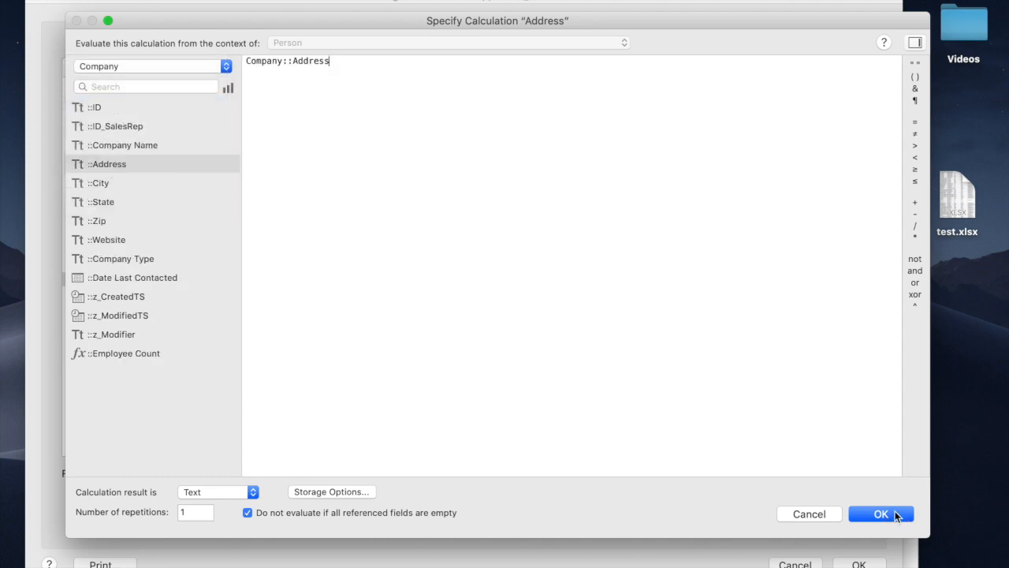
click(880, 514)
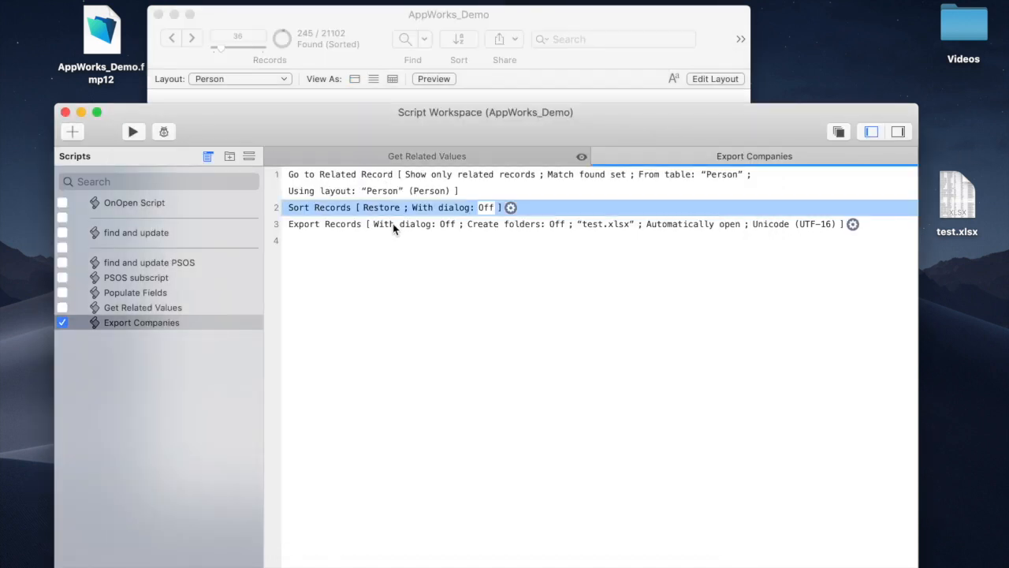
Step: Put Company Name and Address at the top of the Export Records field order, ahead of First, Last and Email
click(851, 224)
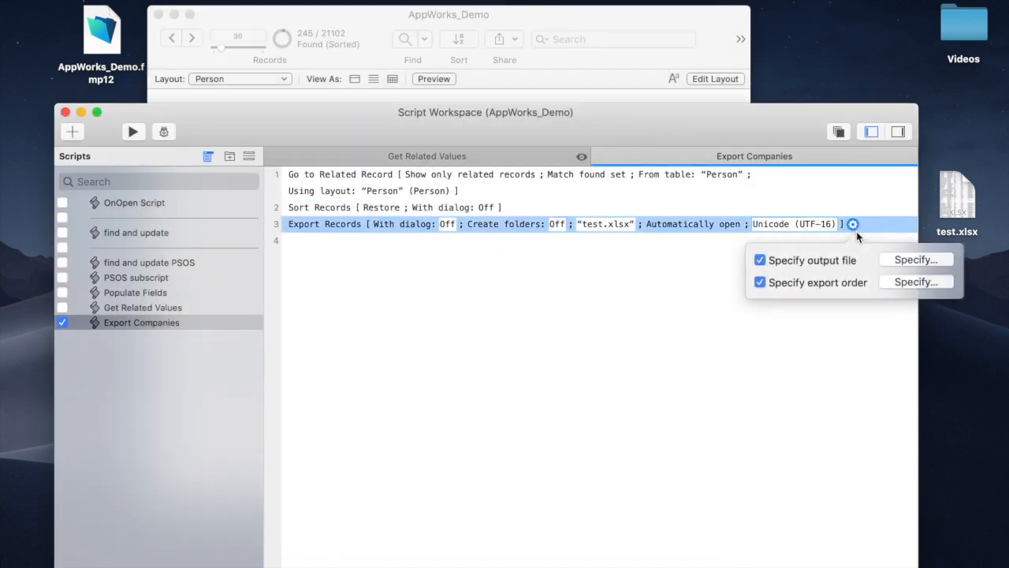
click(915, 281)
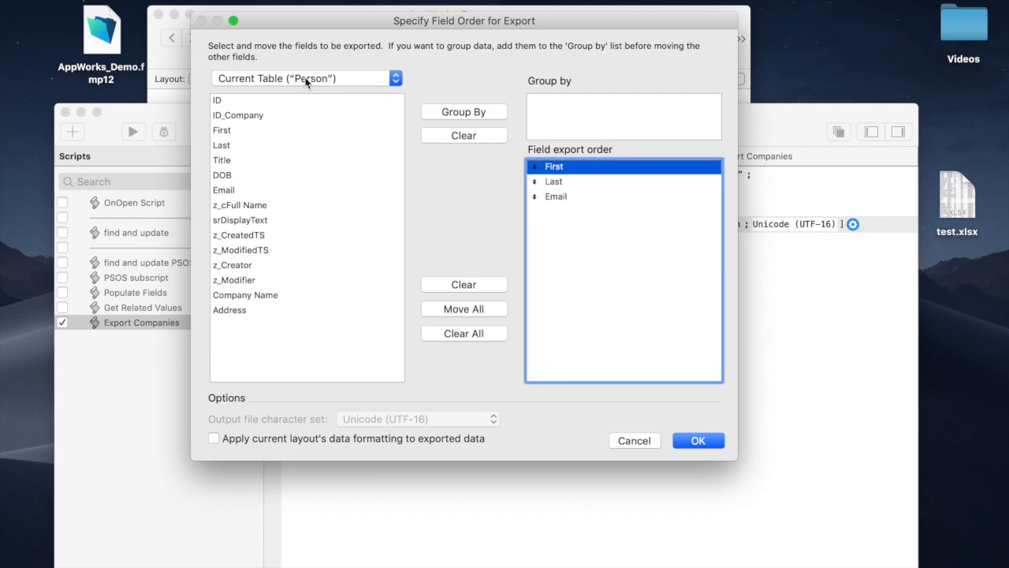
click(245, 295)
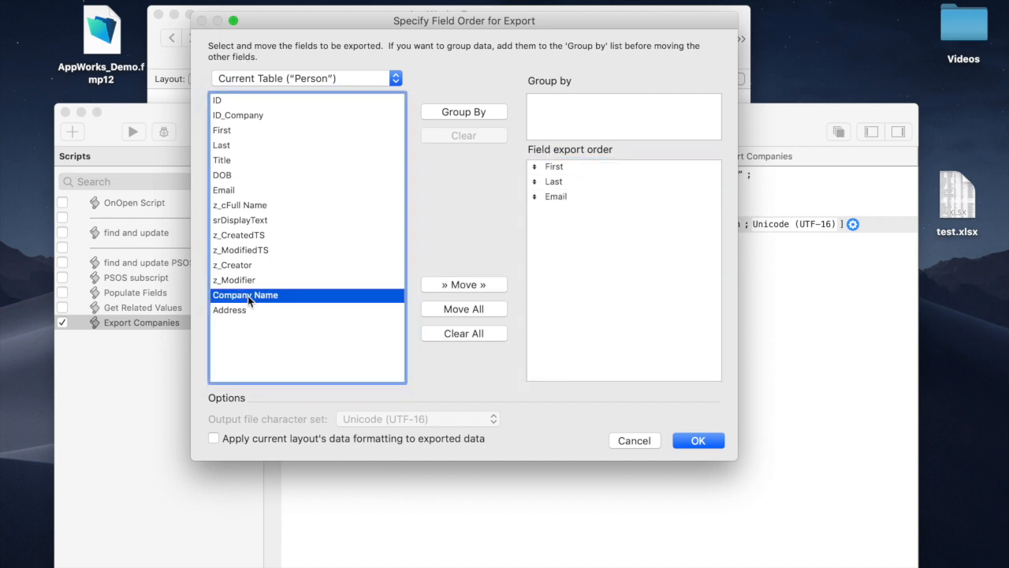
click(463, 284)
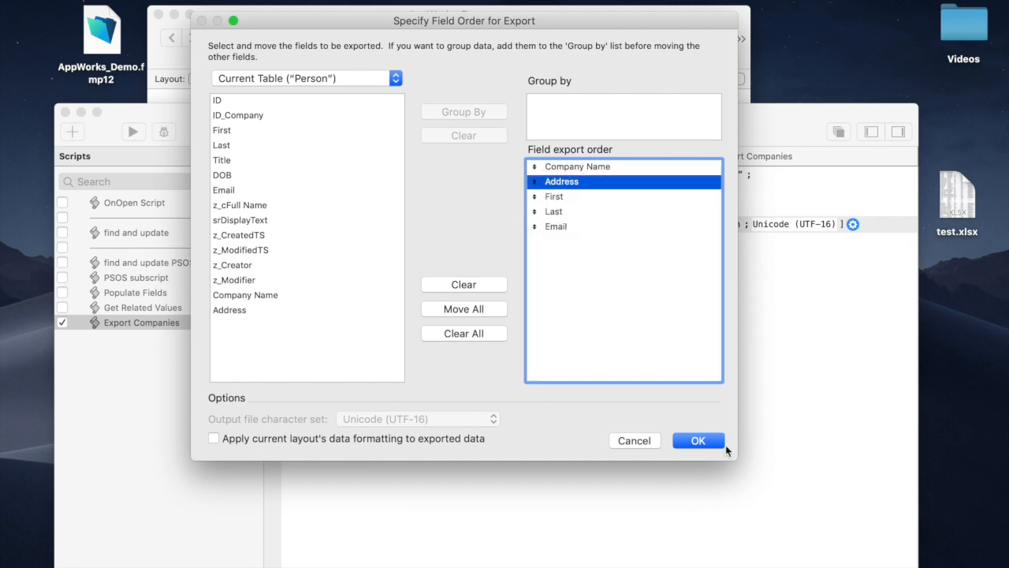
click(697, 440)
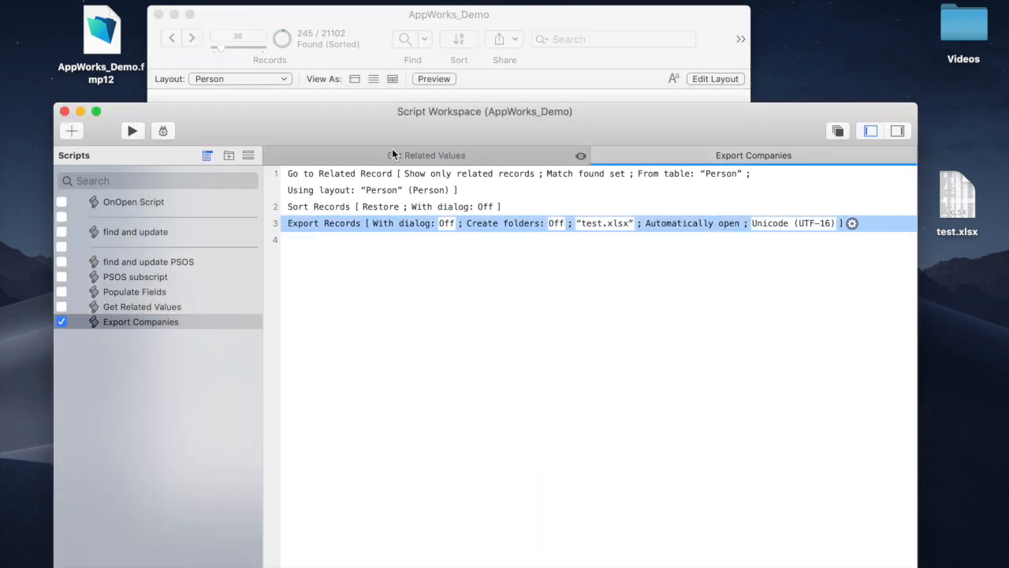
Step: Switch to the Company layout, rerun Export Companies, and inspect the 5-column test.xlsx table in Numbers
click(240, 79)
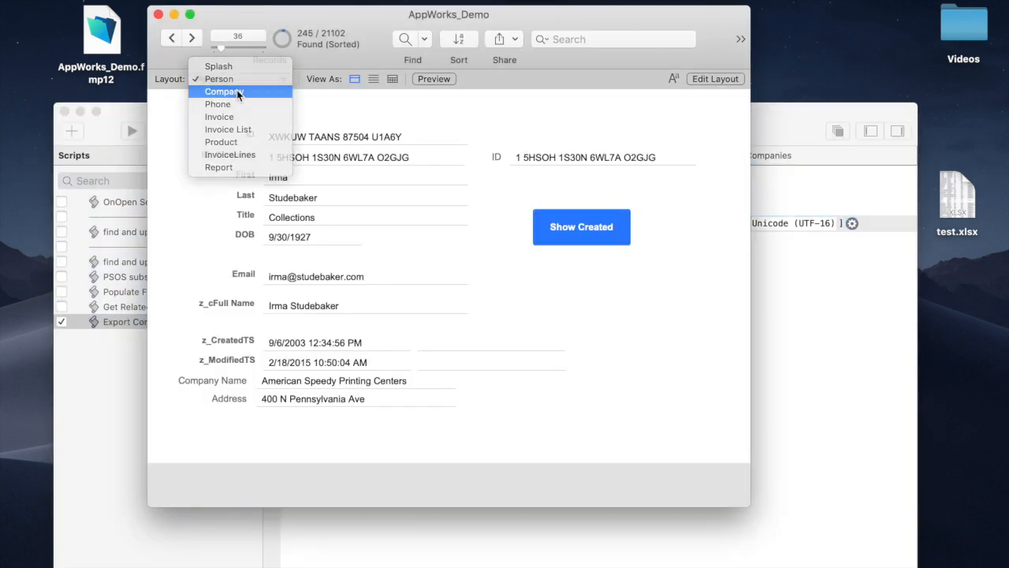
click(224, 92)
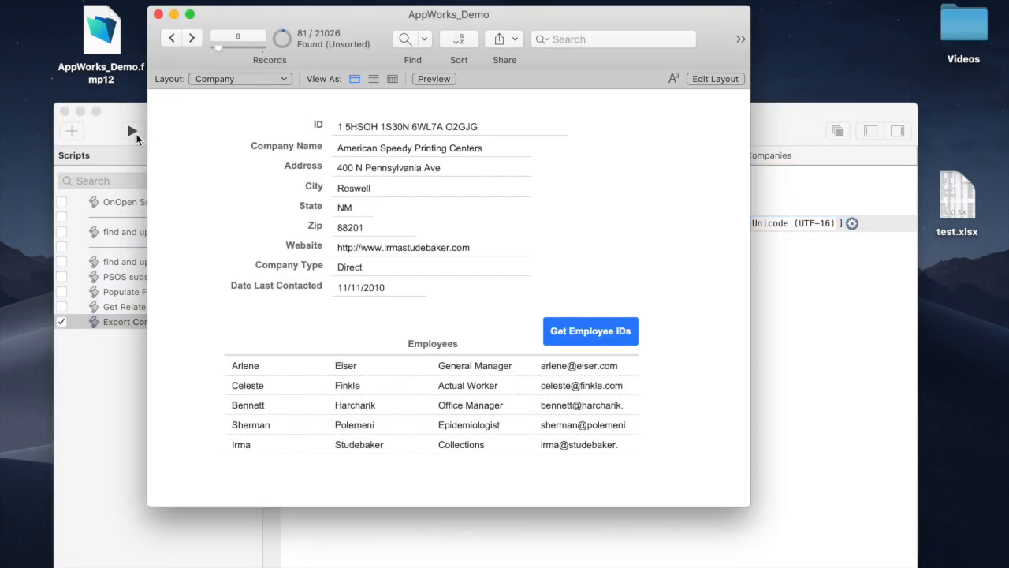
click(590, 331)
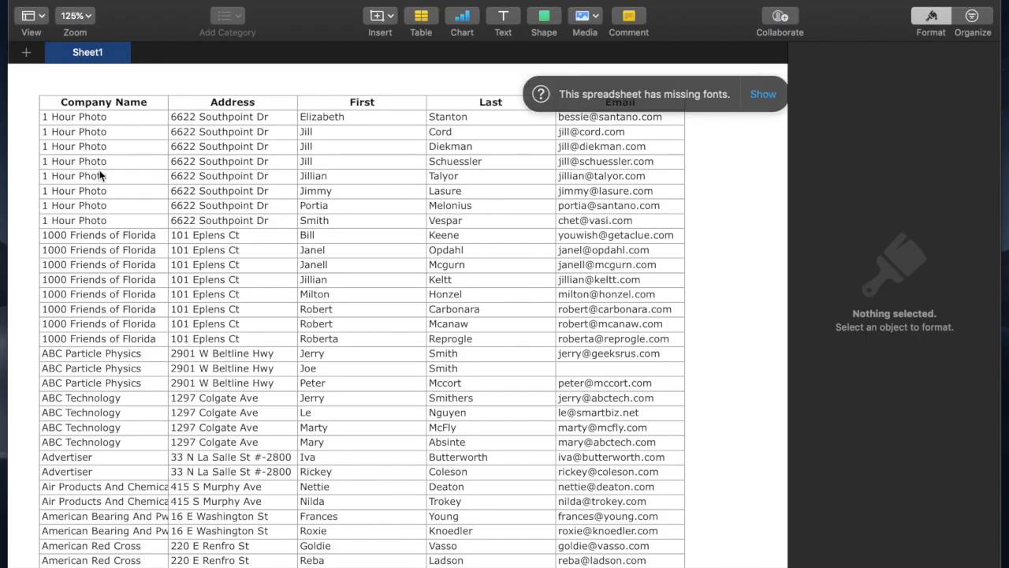
click(103, 101)
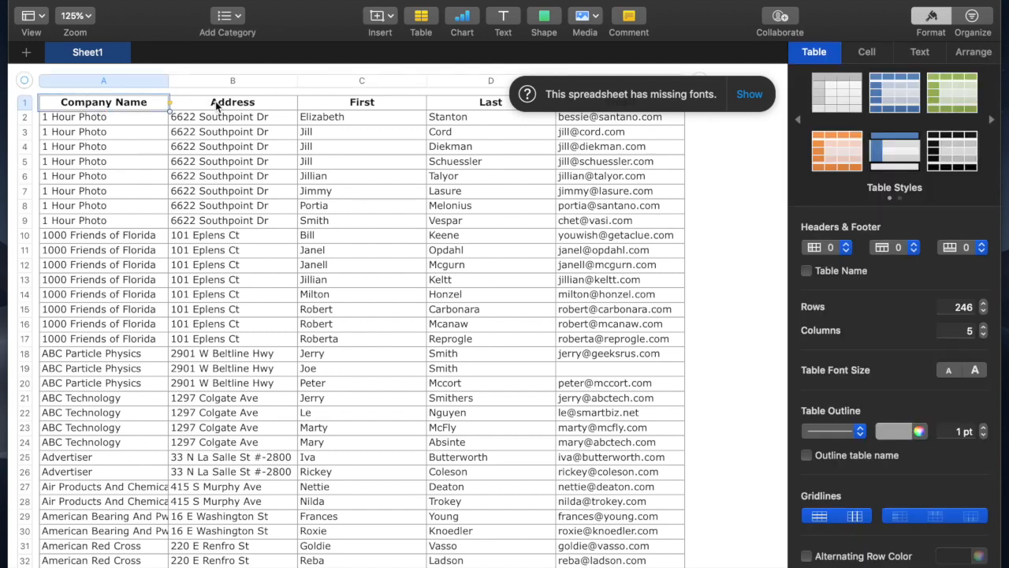
click(361, 101)
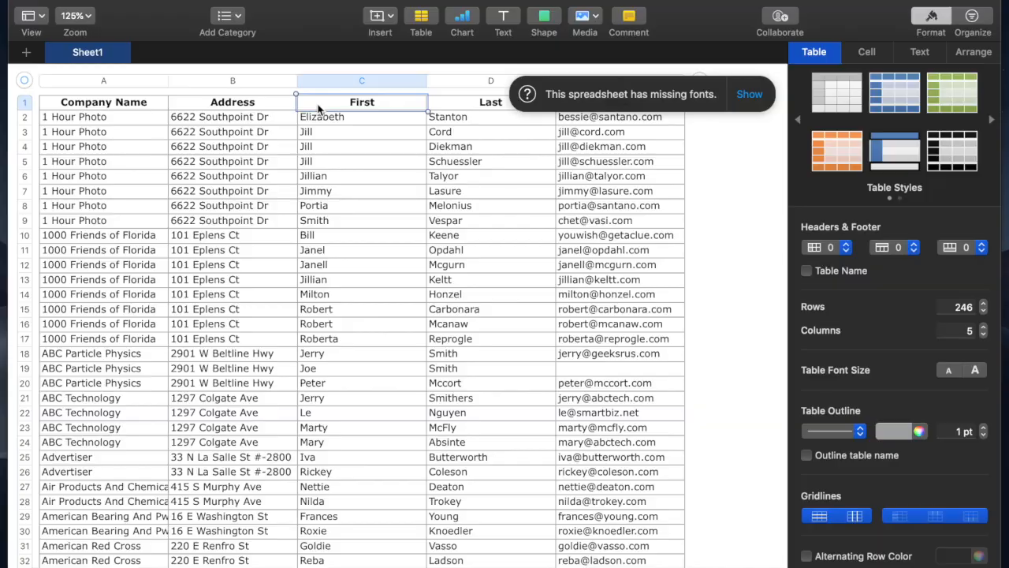